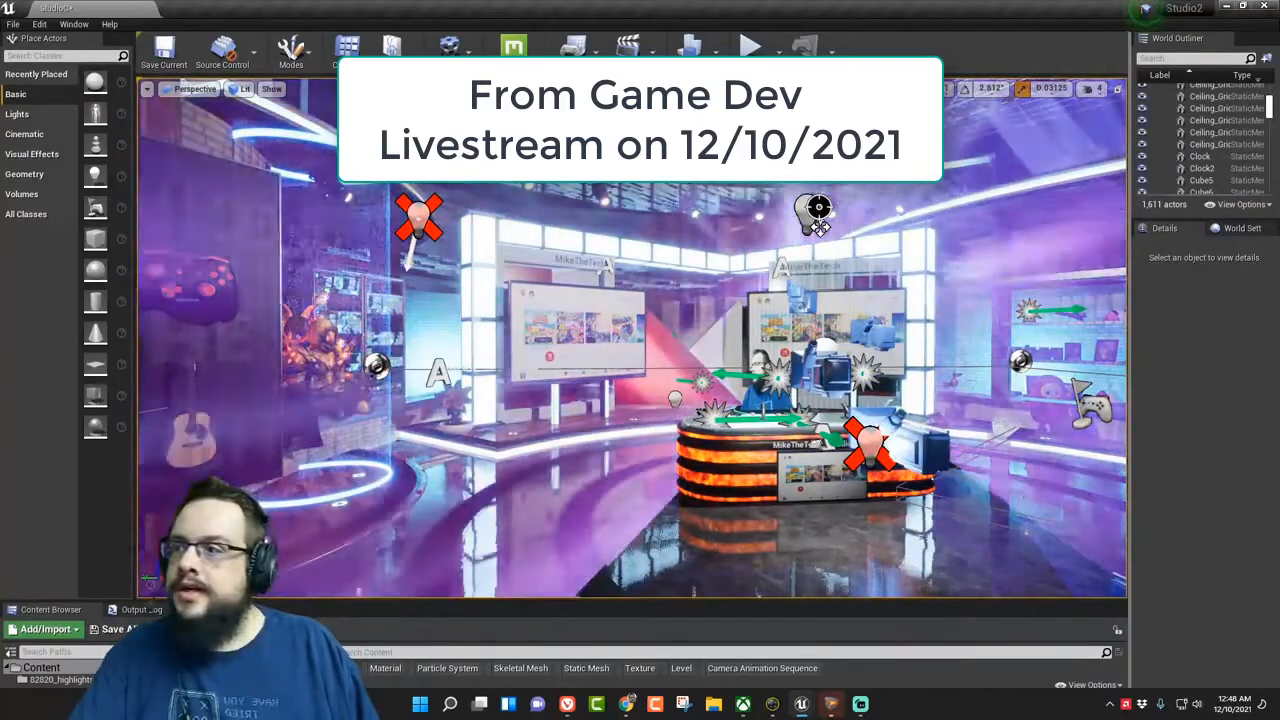
Play the studio level and fly around the set to see the live game footage
click(751, 46)
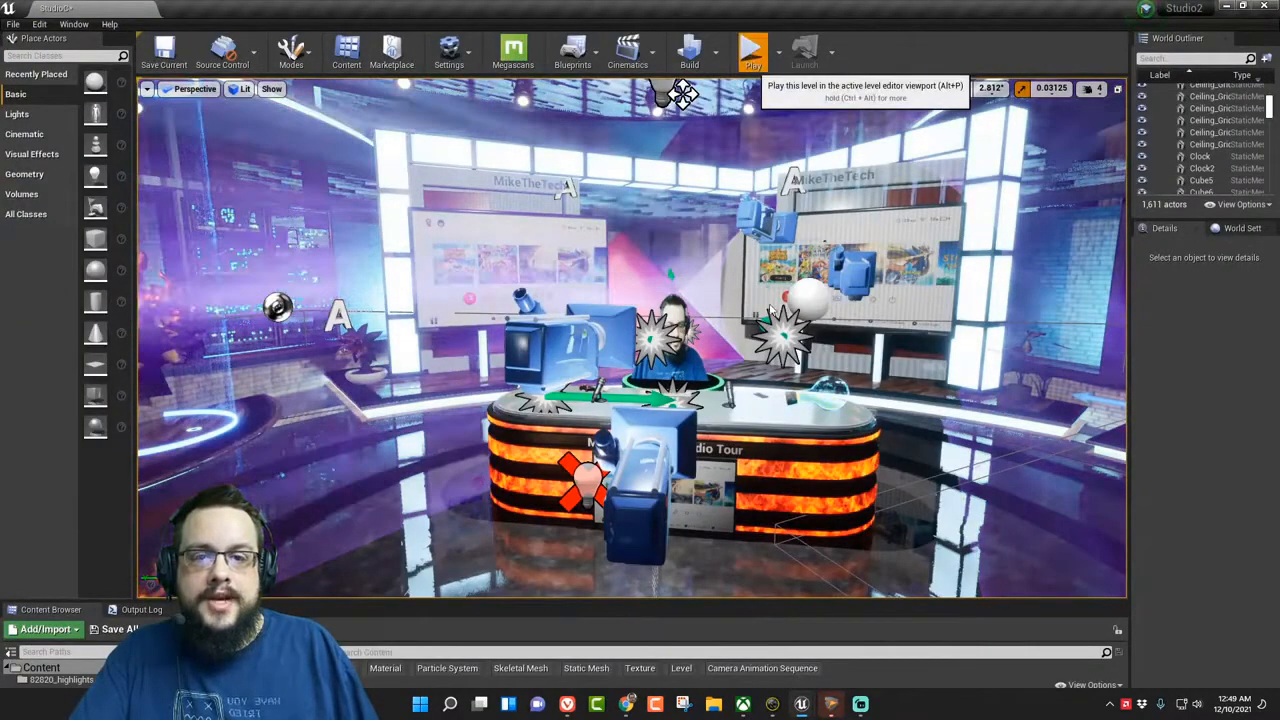
click(752, 50)
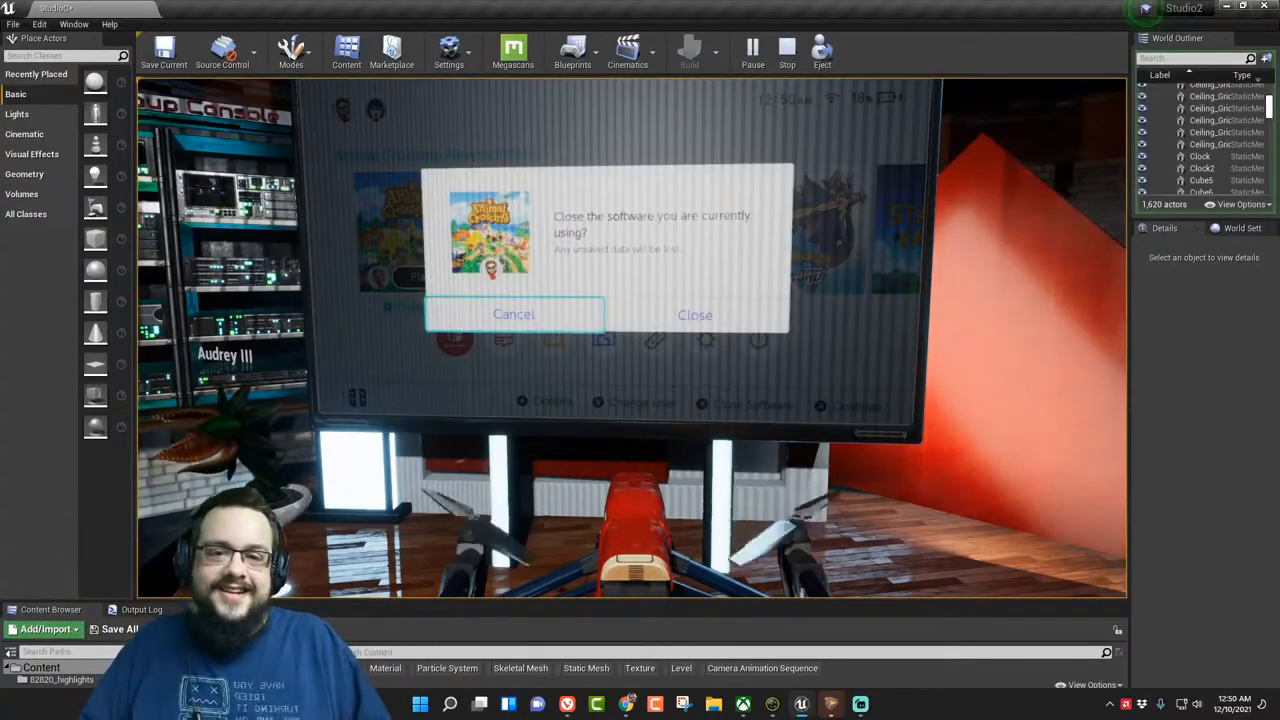
click(513, 314)
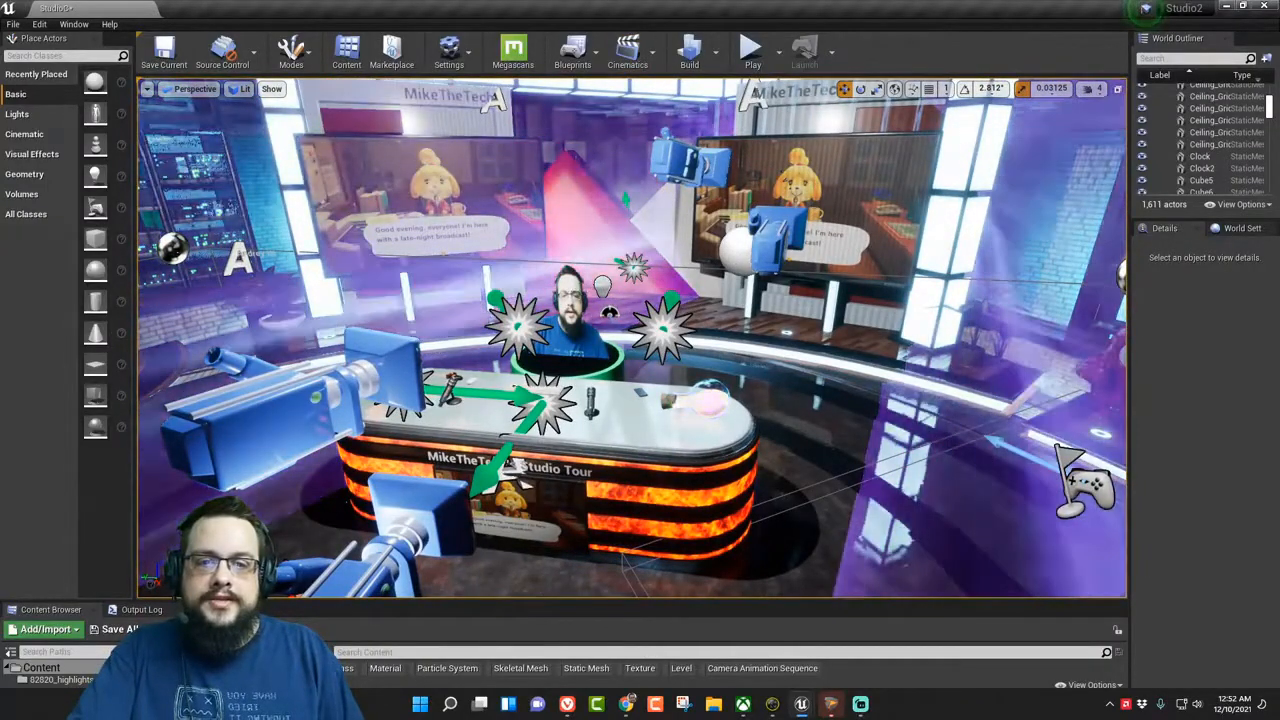
Open NewMediaTexture_Mat and inspect its Texture Sample and Chroma_Key_Alpha nodes
click(1220, 144)
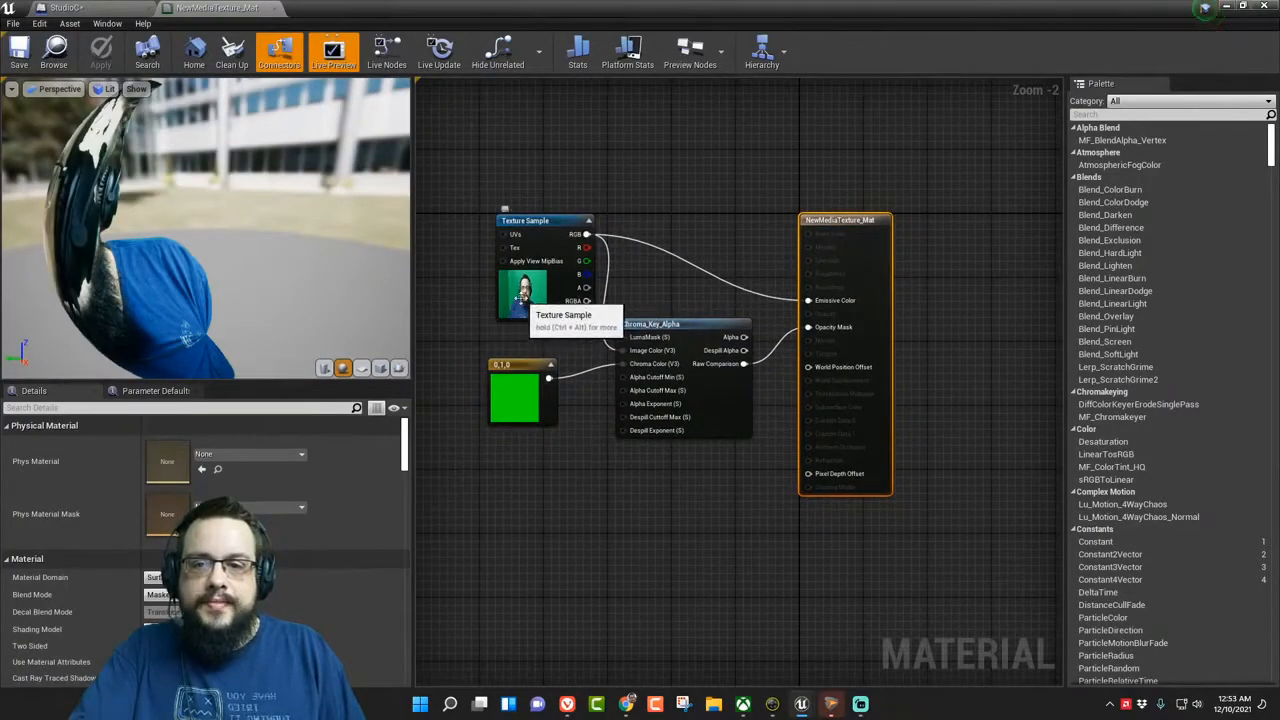
click(545, 220)
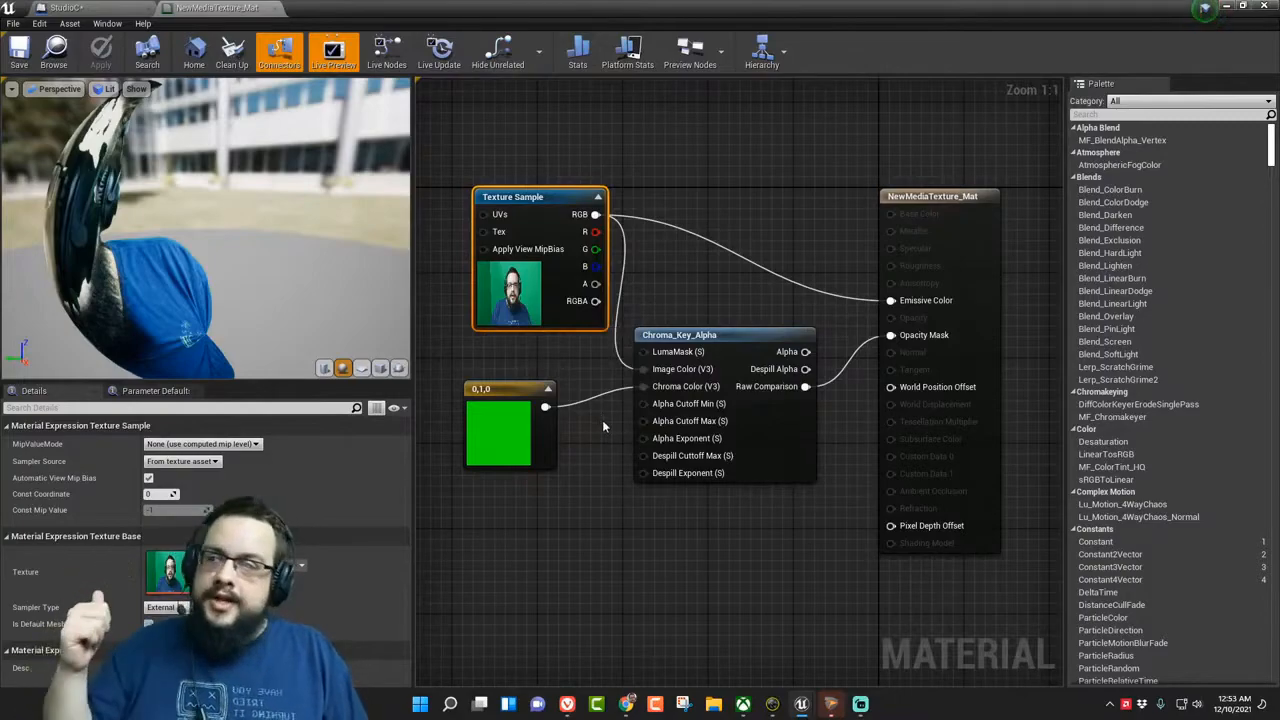
mouse_move(698, 274)
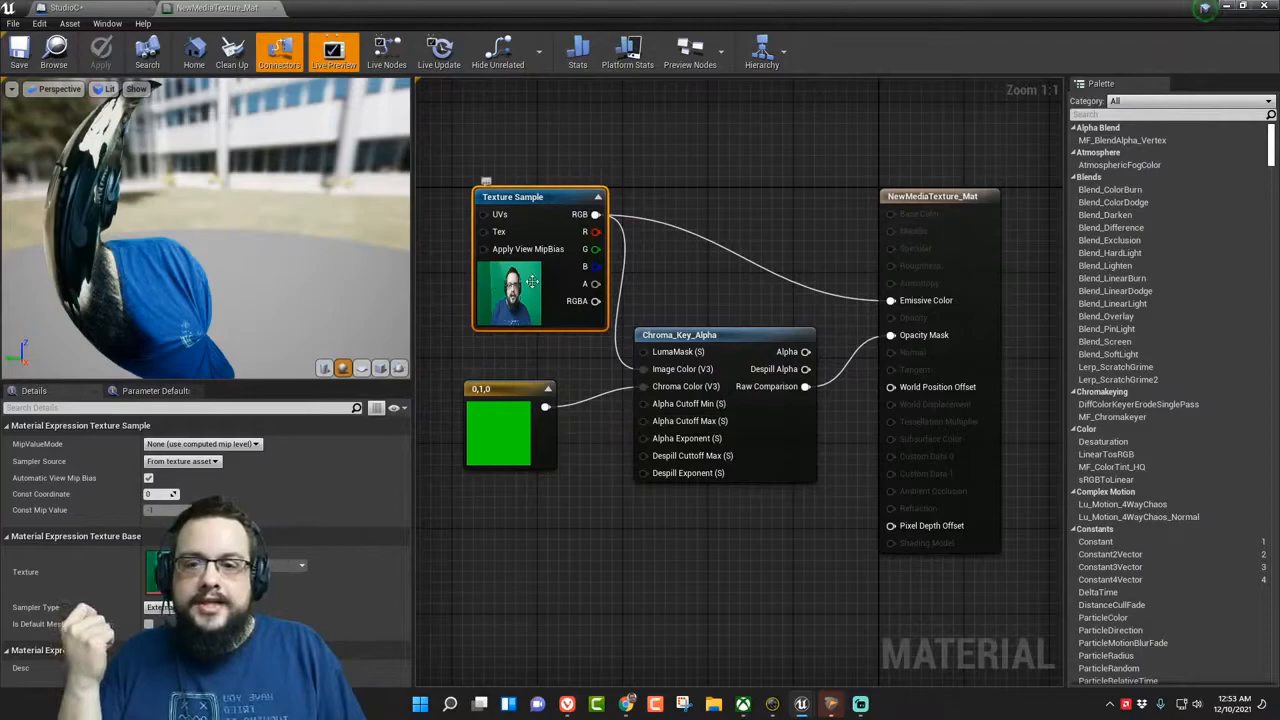
click(690, 323)
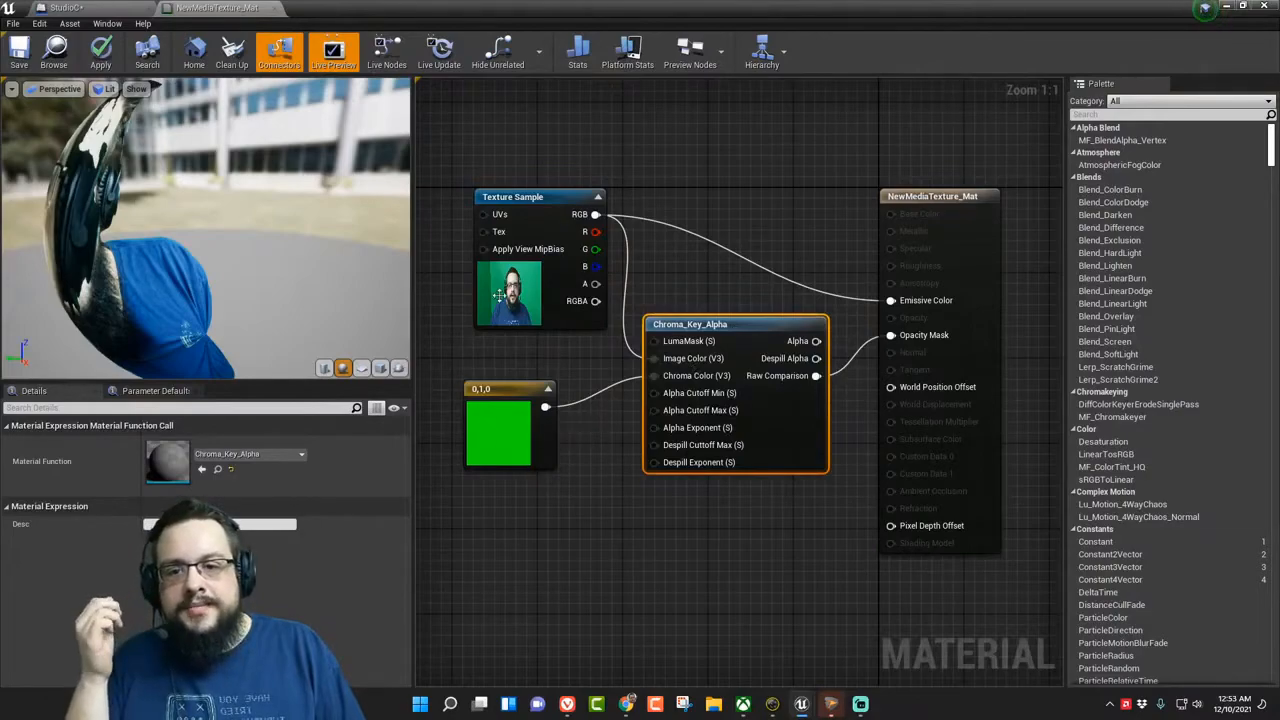
mouse_move(510, 290)
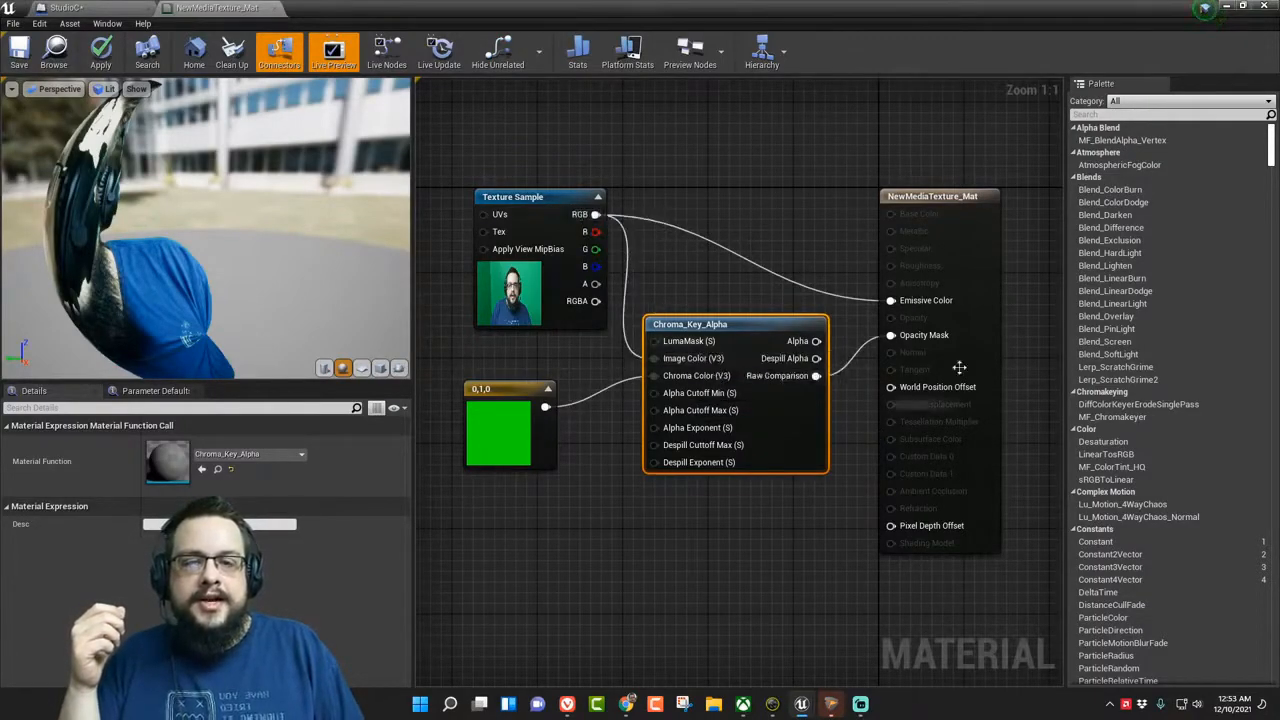
mouse_move(816, 375)
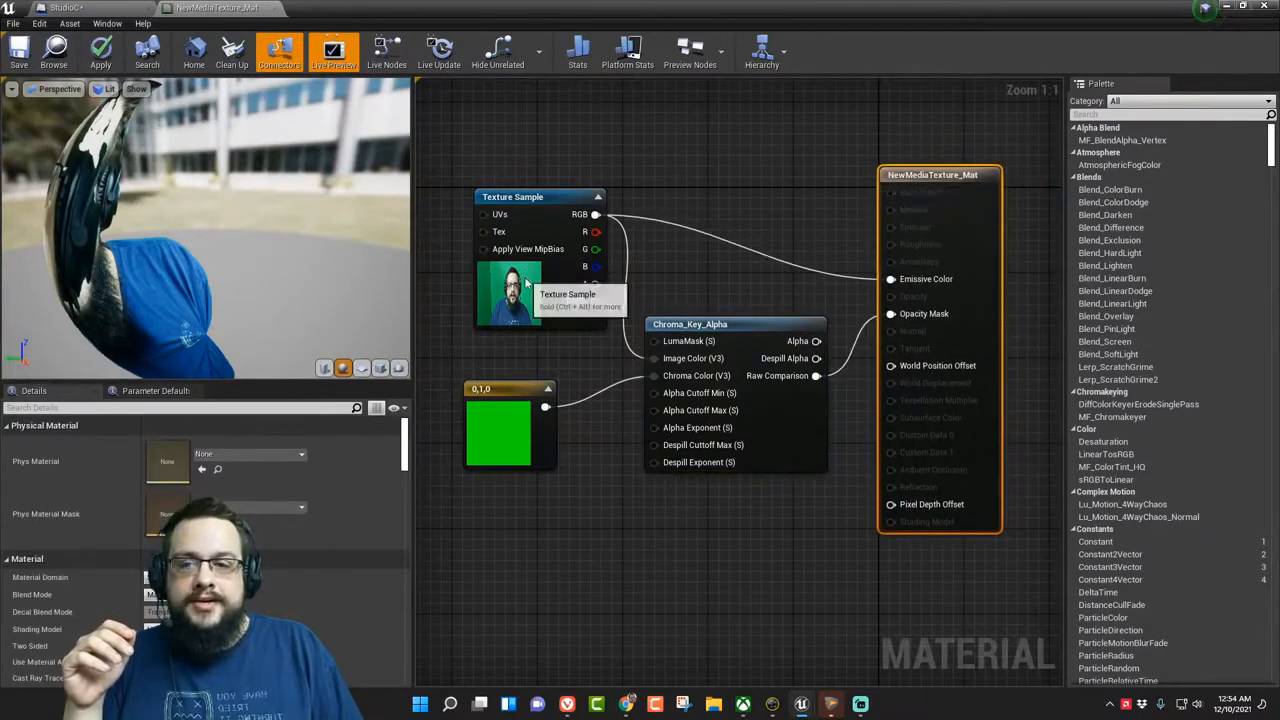
Select the Texture Sample node and open the WebCamTexture2021 media texture
click(513, 196)
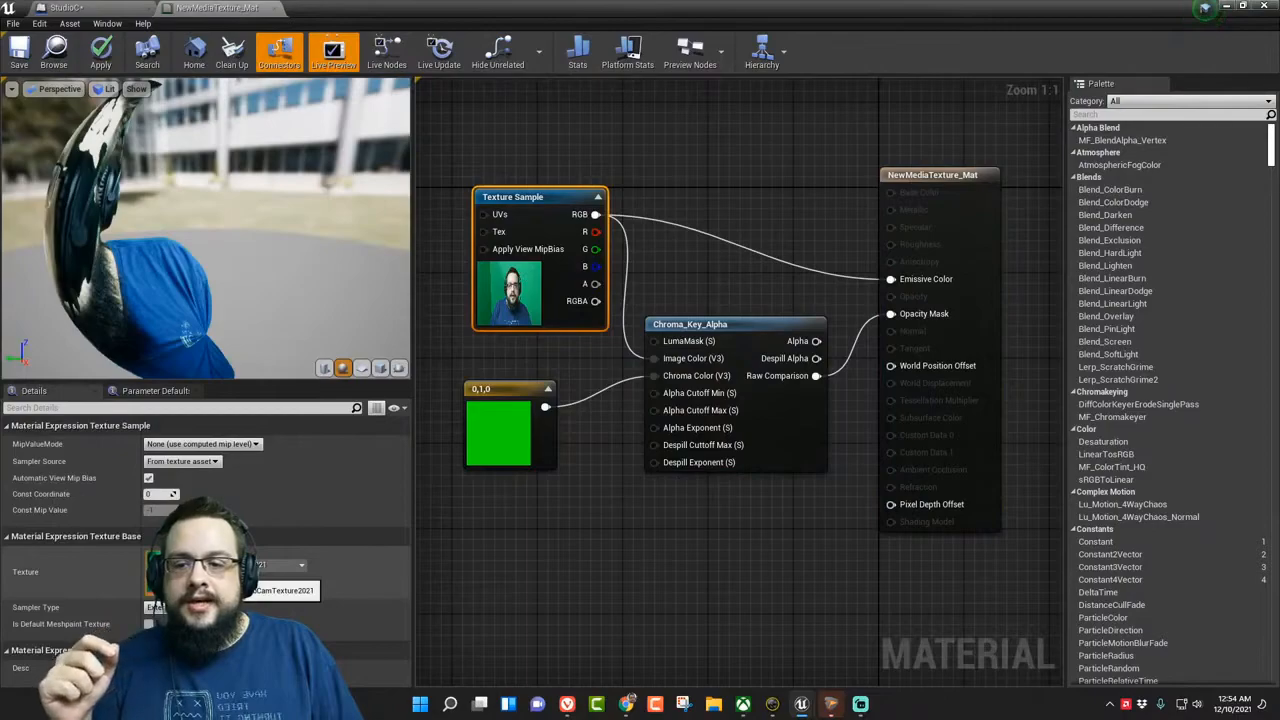
click(340, 8)
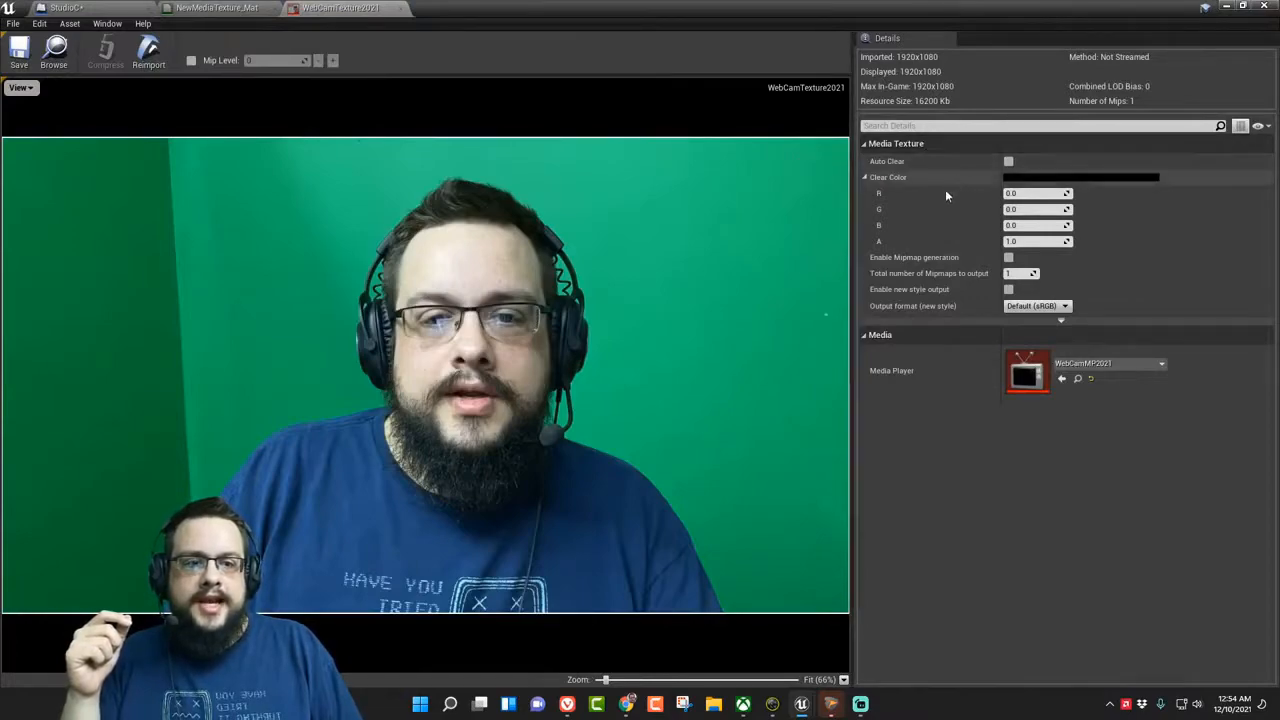
mouse_move(1028, 375)
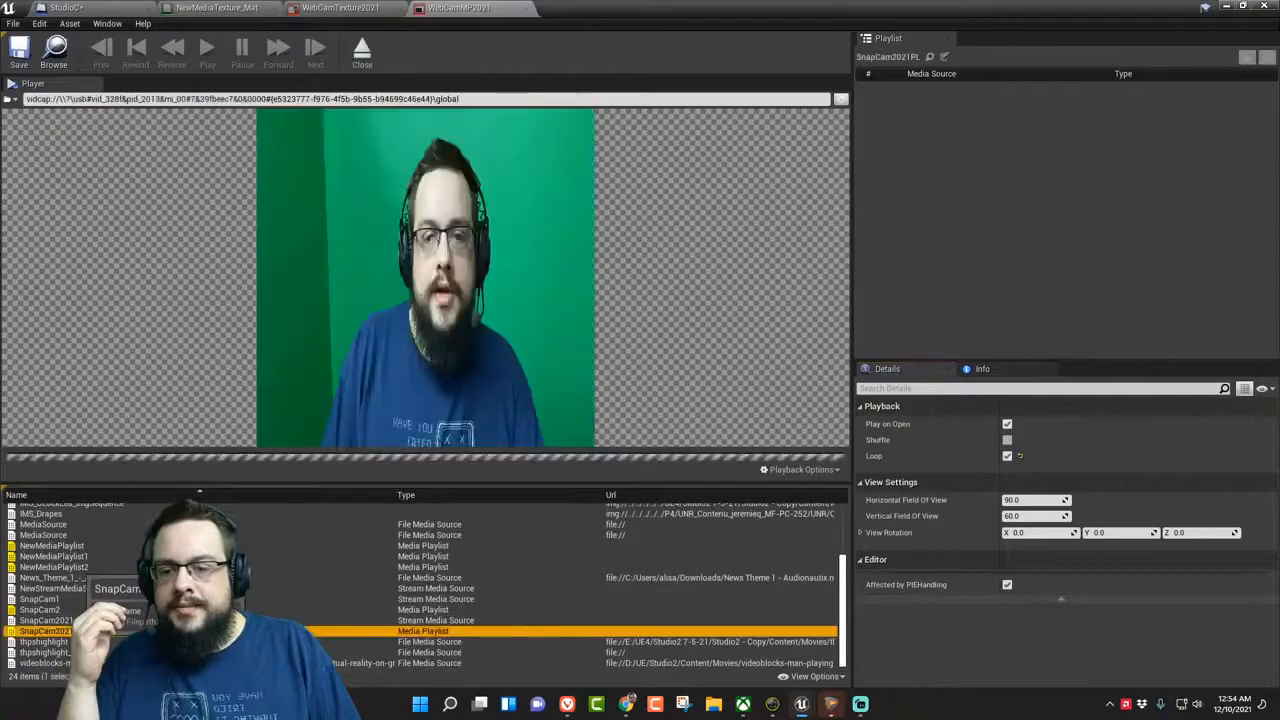
Open the SnapCam2021PL playlist and SnapCam2021 stream source to view video capture devices
click(207, 47)
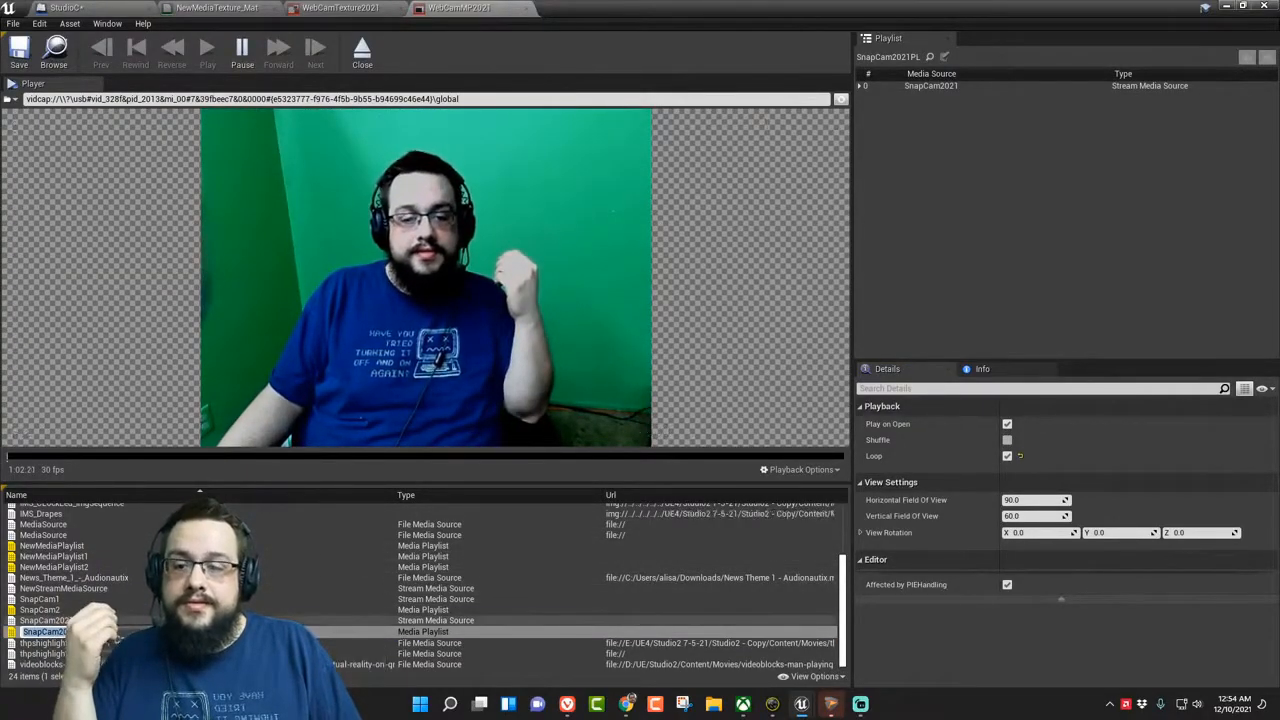
click(44, 620)
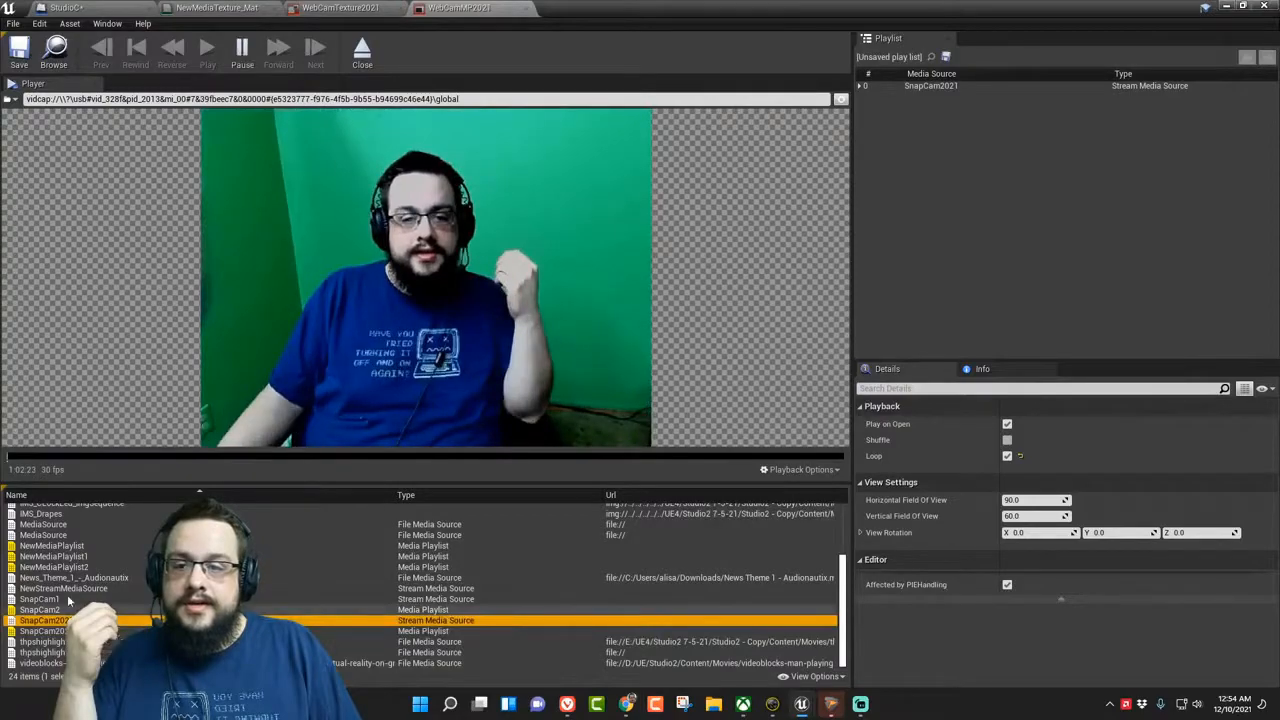
click(25, 124)
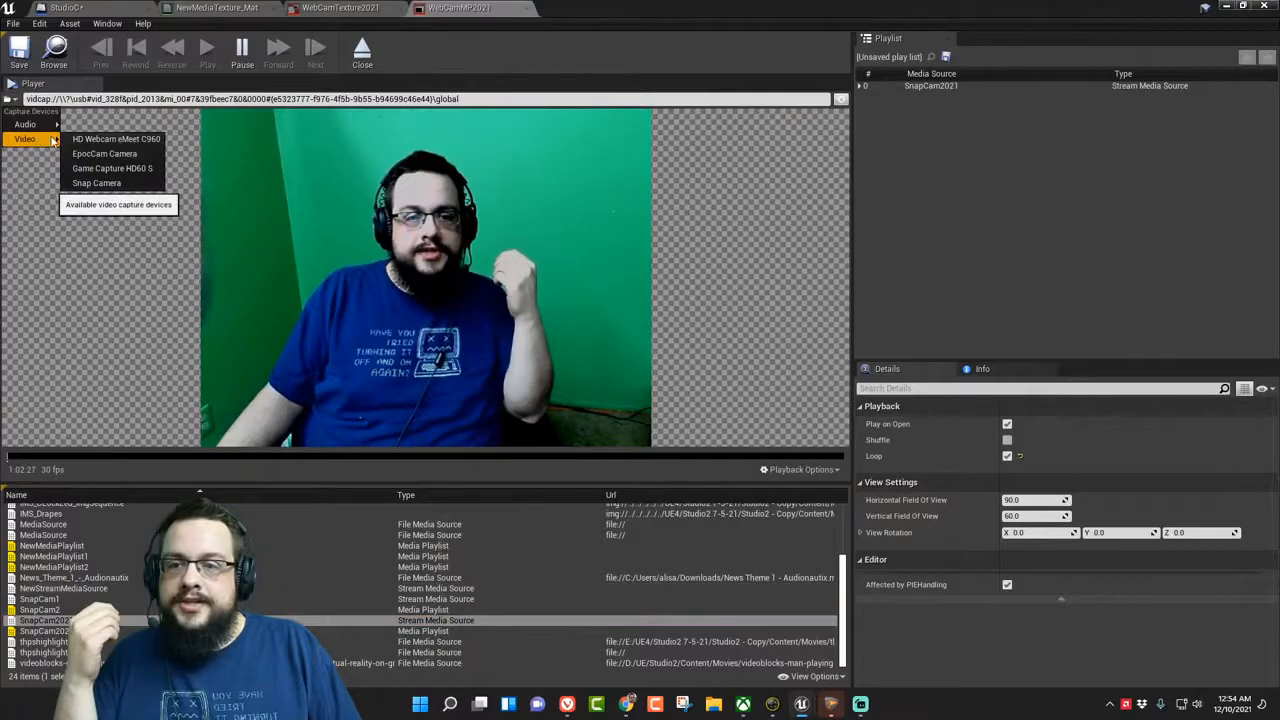
mouse_move(96, 183)
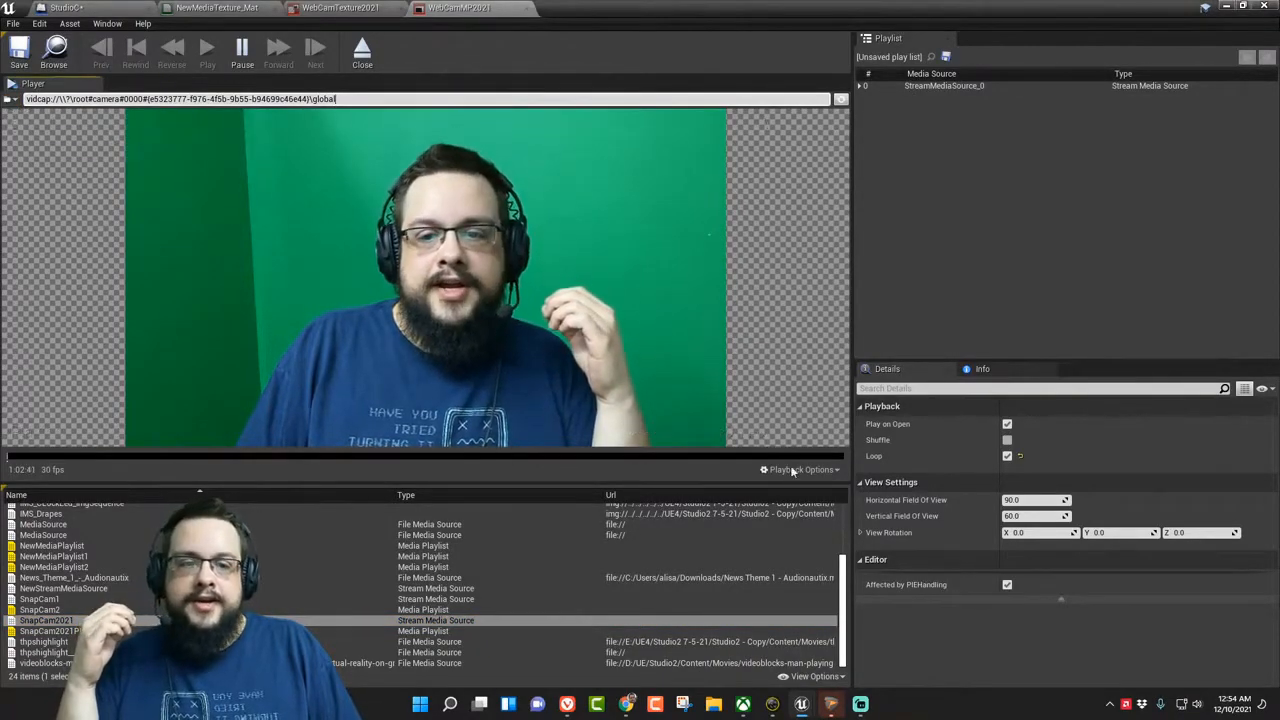
Choose a video capture device for the SnapCam2021 stream
click(800, 469)
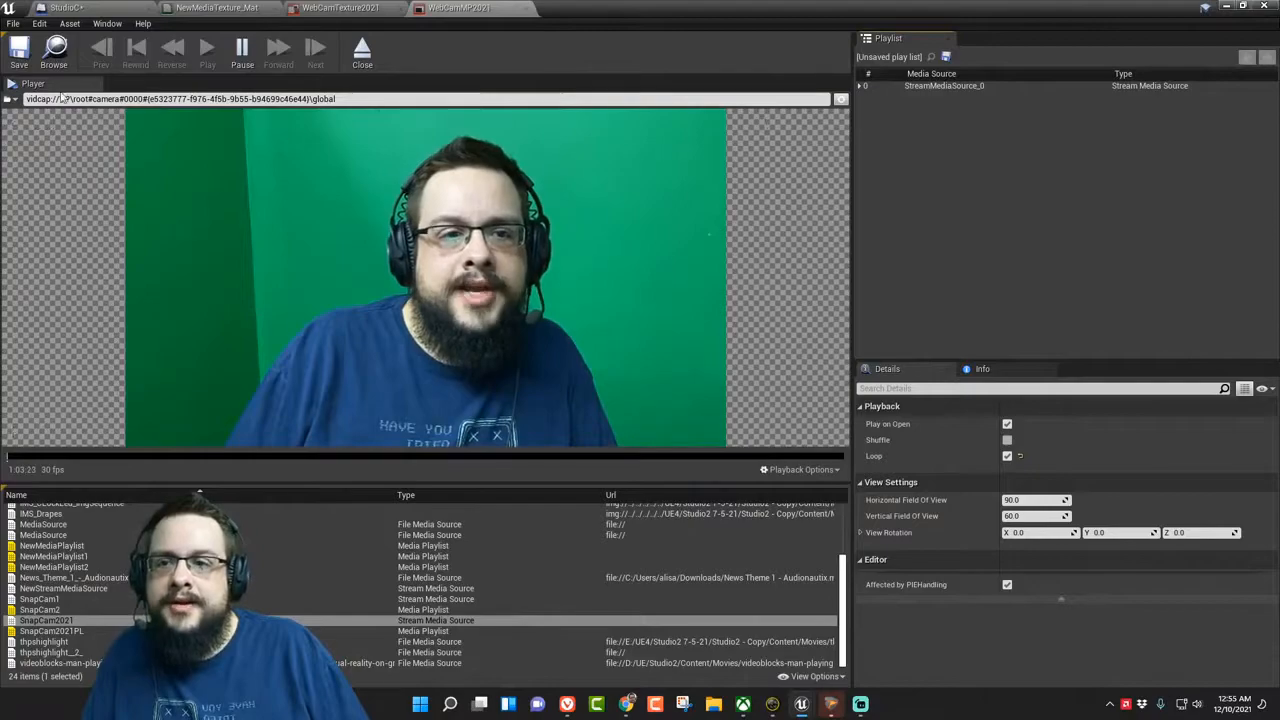
click(25, 124)
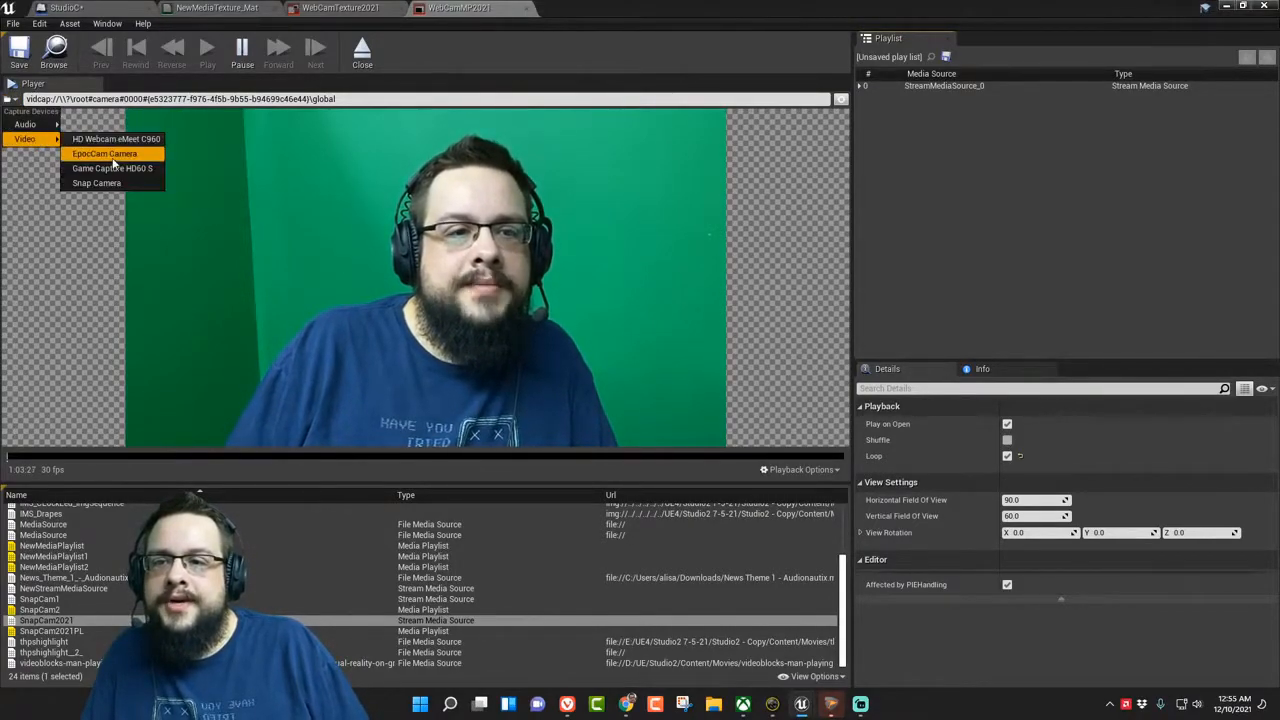
click(104, 153)
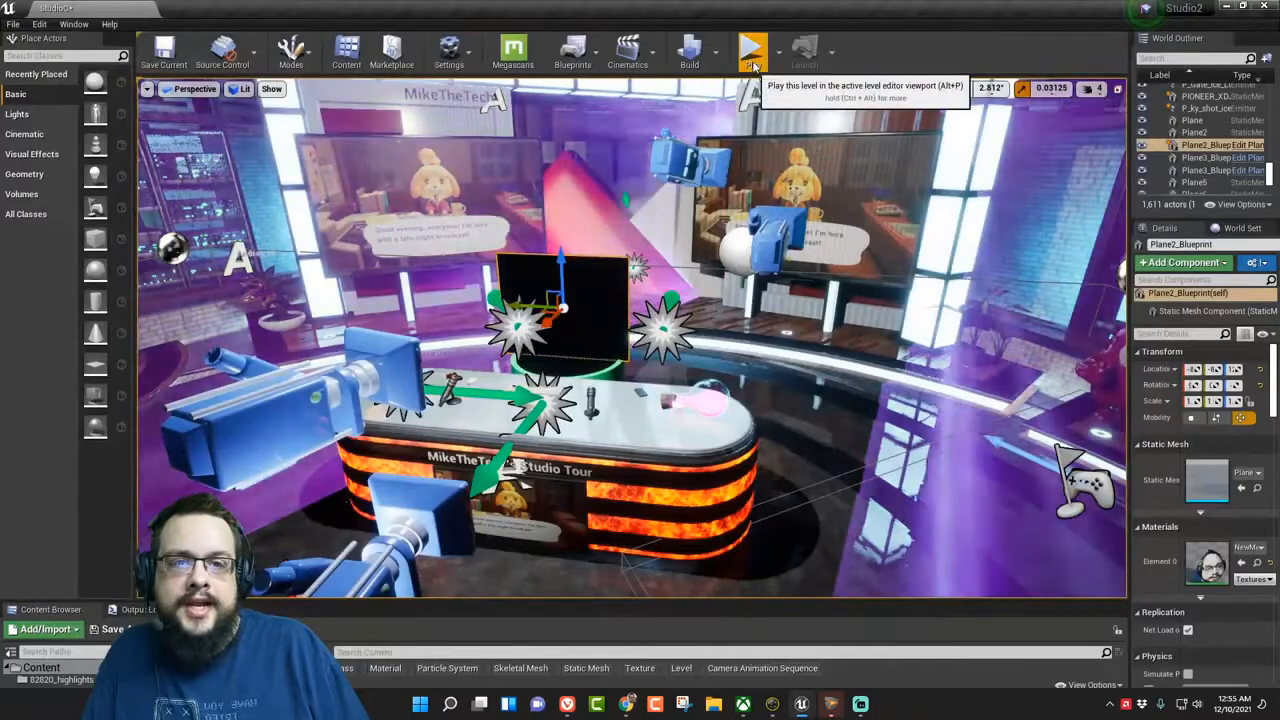
Play the studio level to check the keyed webcam plane beside the game screens
click(752, 50)
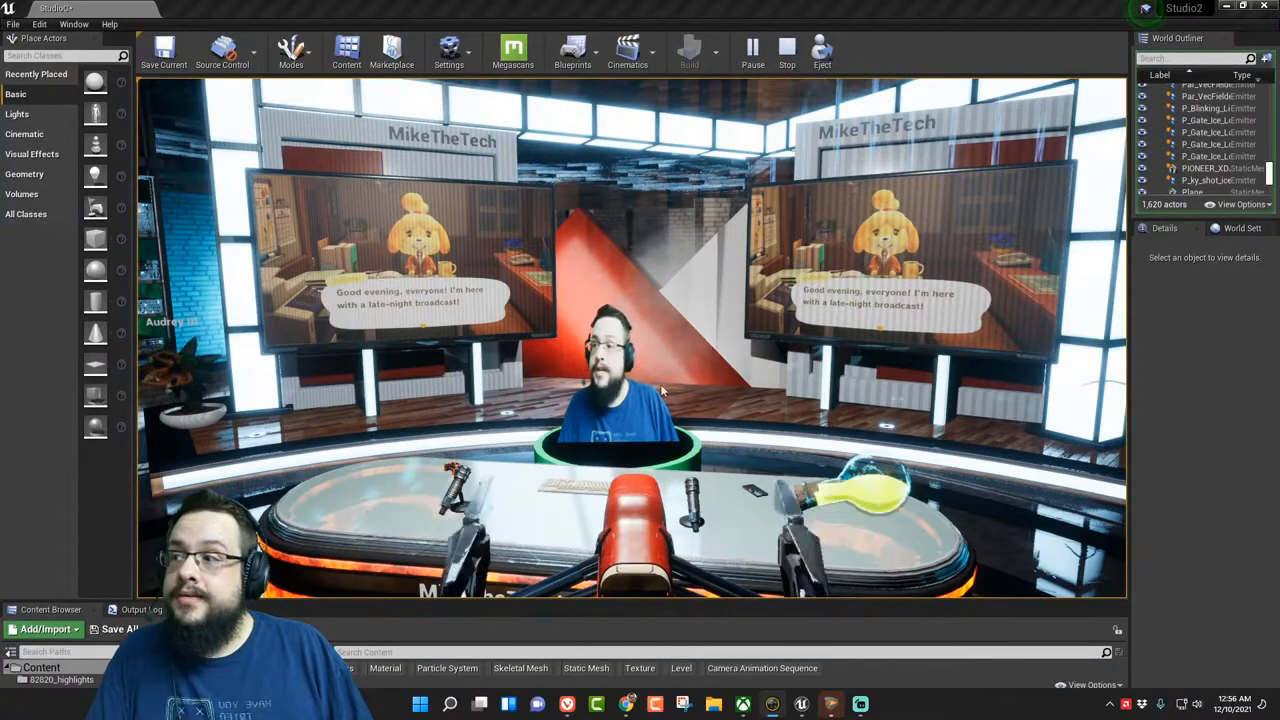
mouse_move(680, 398)
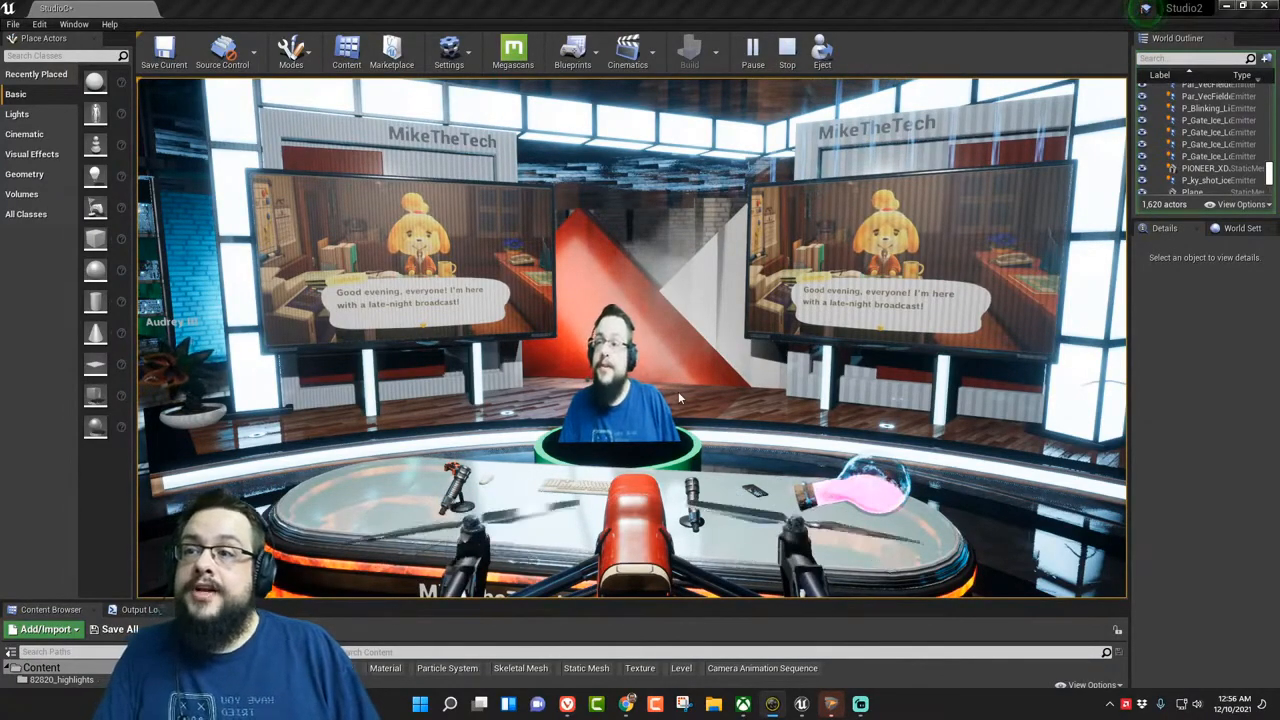
mouse_move(705, 433)
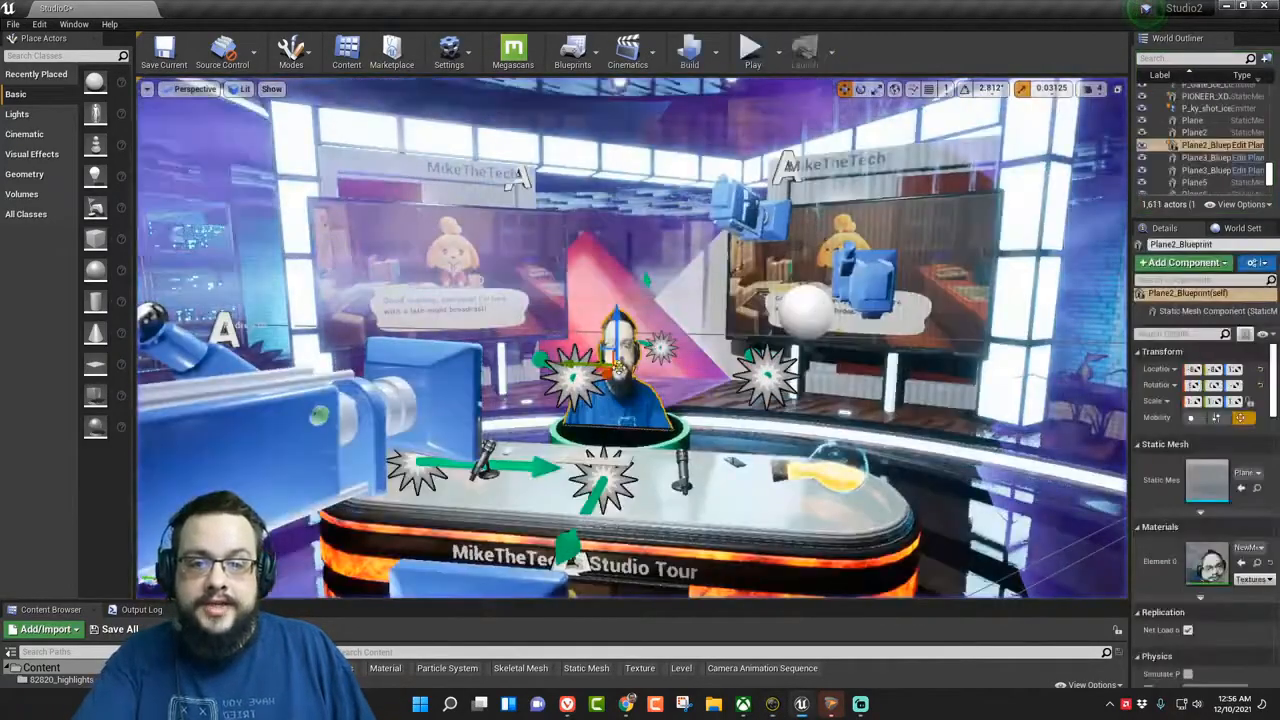
Open Plane2_Blueprint and zoom its Event Graph to view the Find Look at Rotation chain
click(1181, 262)
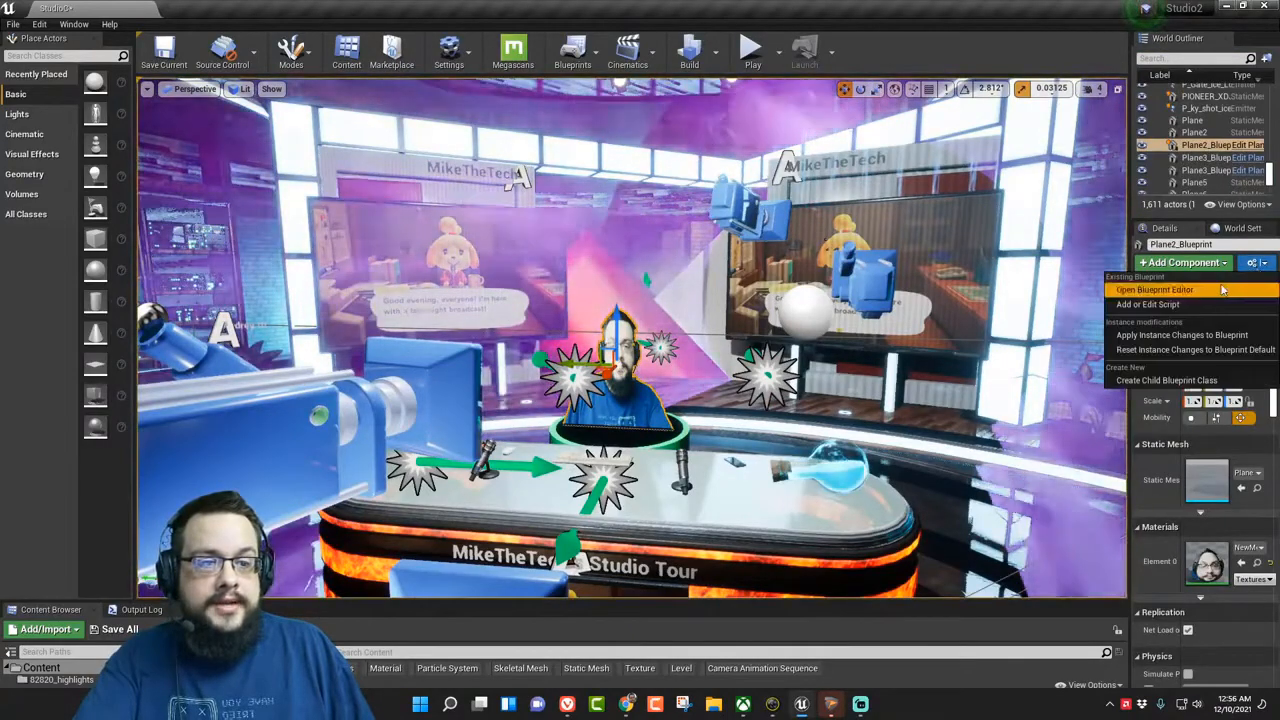
click(1155, 289)
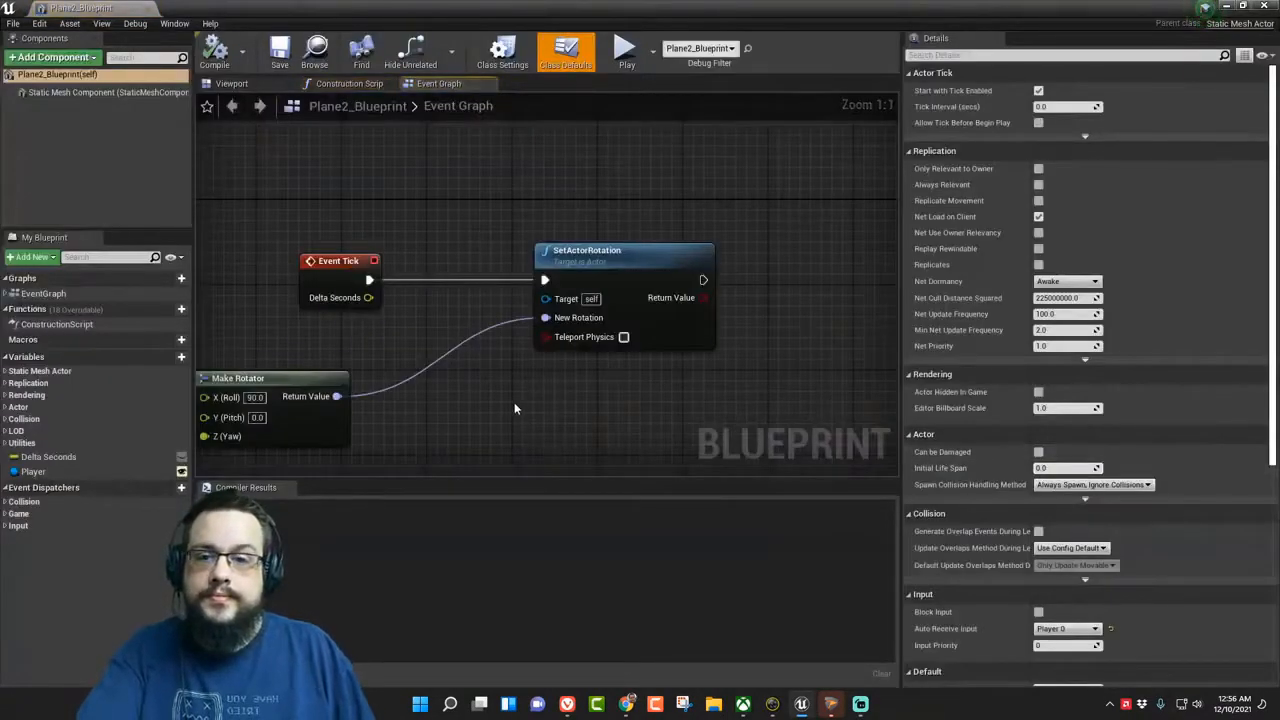
scroll(down, 3)
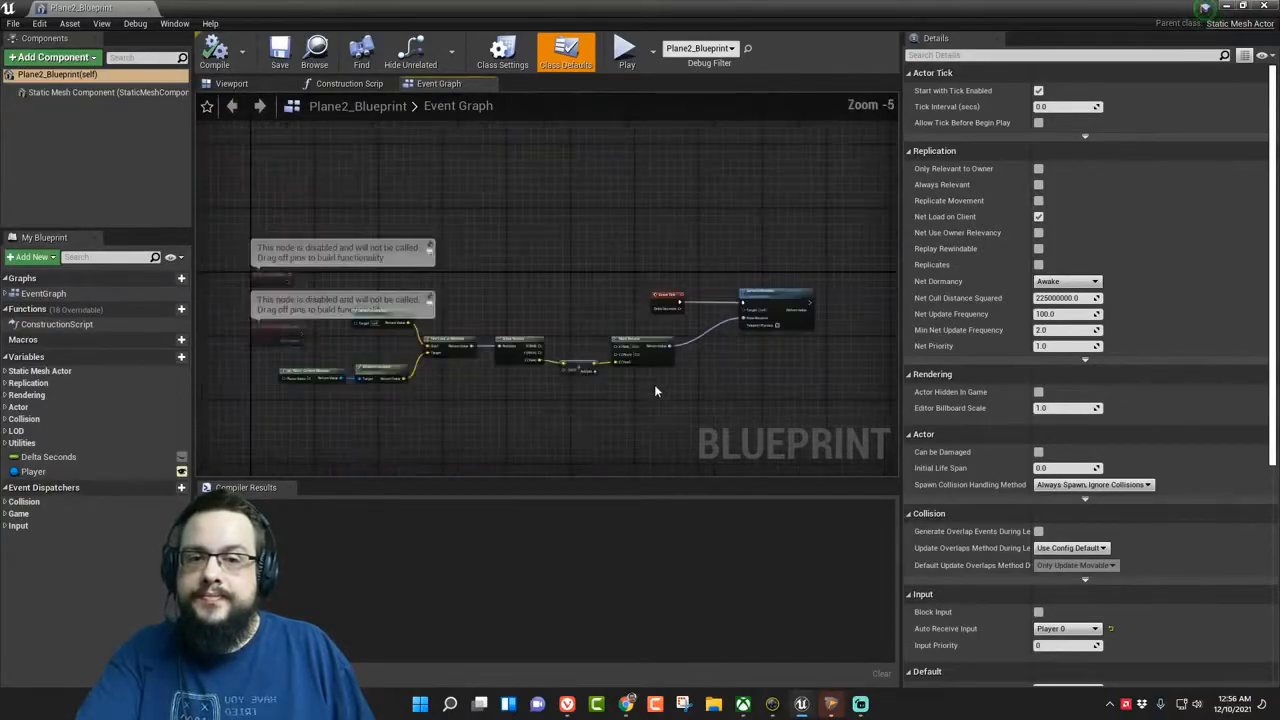
scroll(up, 3)
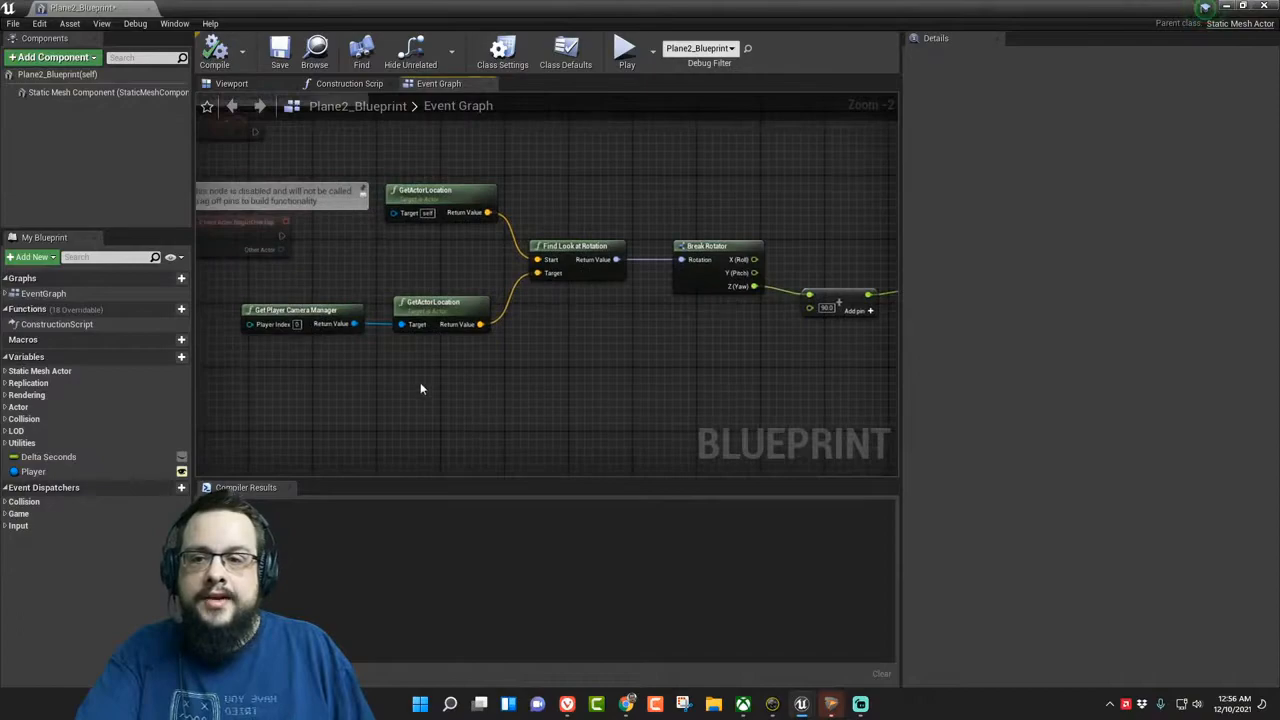
mouse_move(440, 200)
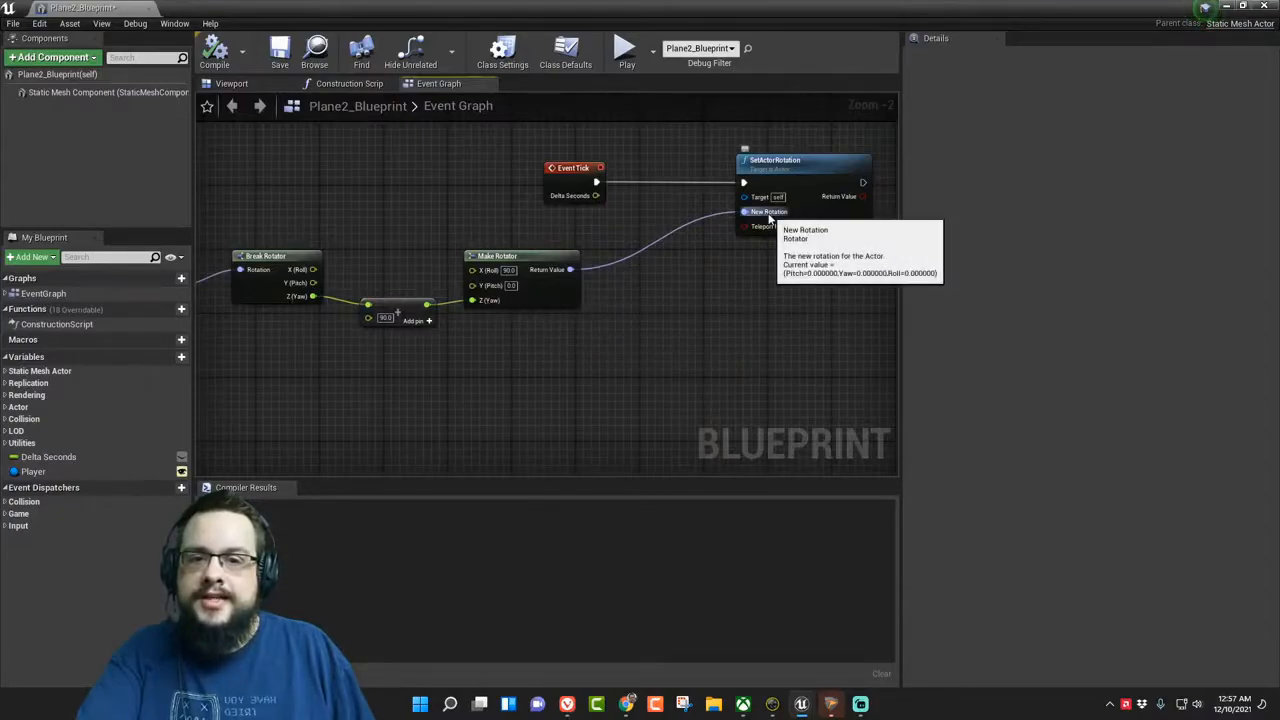
mouse_move(397, 325)
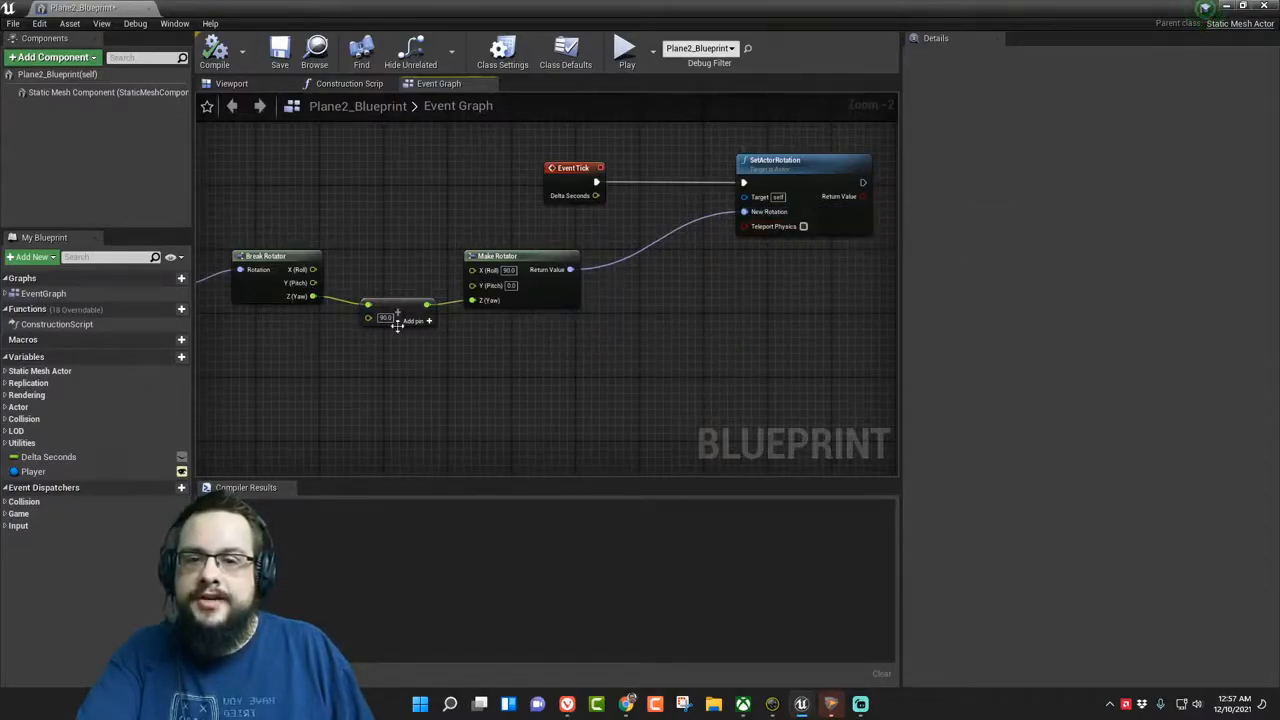
mouse_move(400, 305)
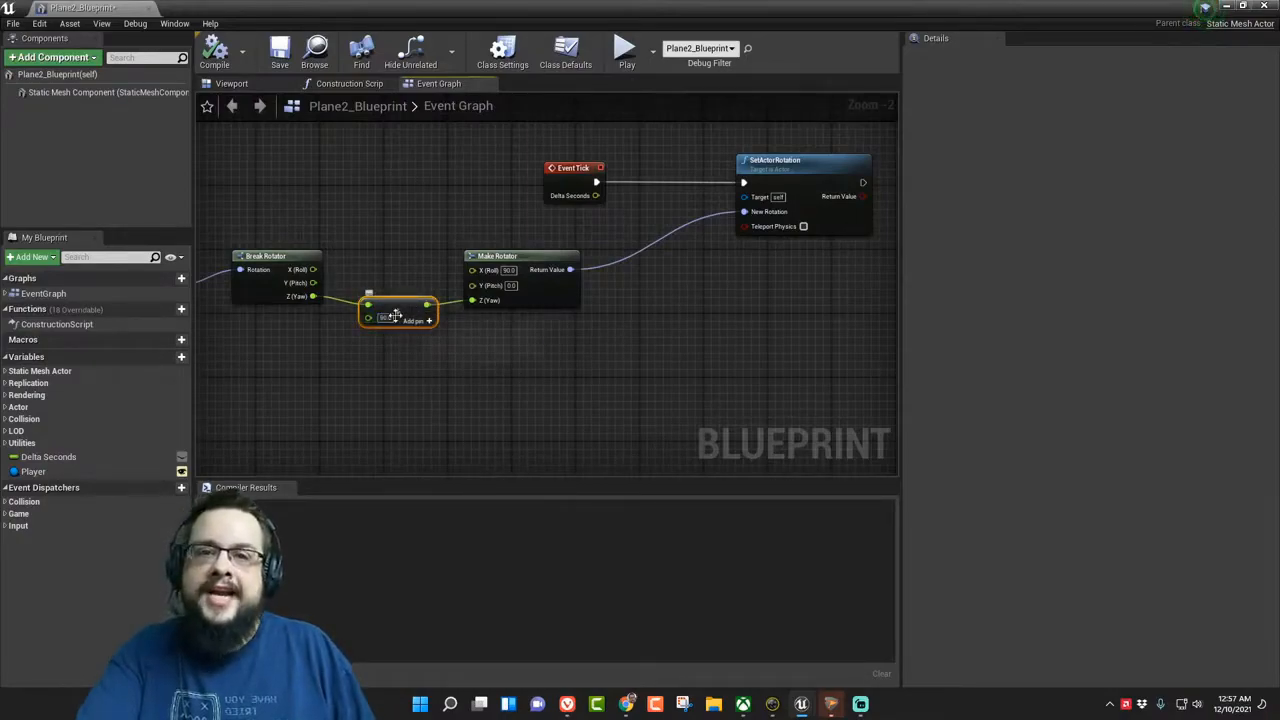
mouse_move(412, 322)
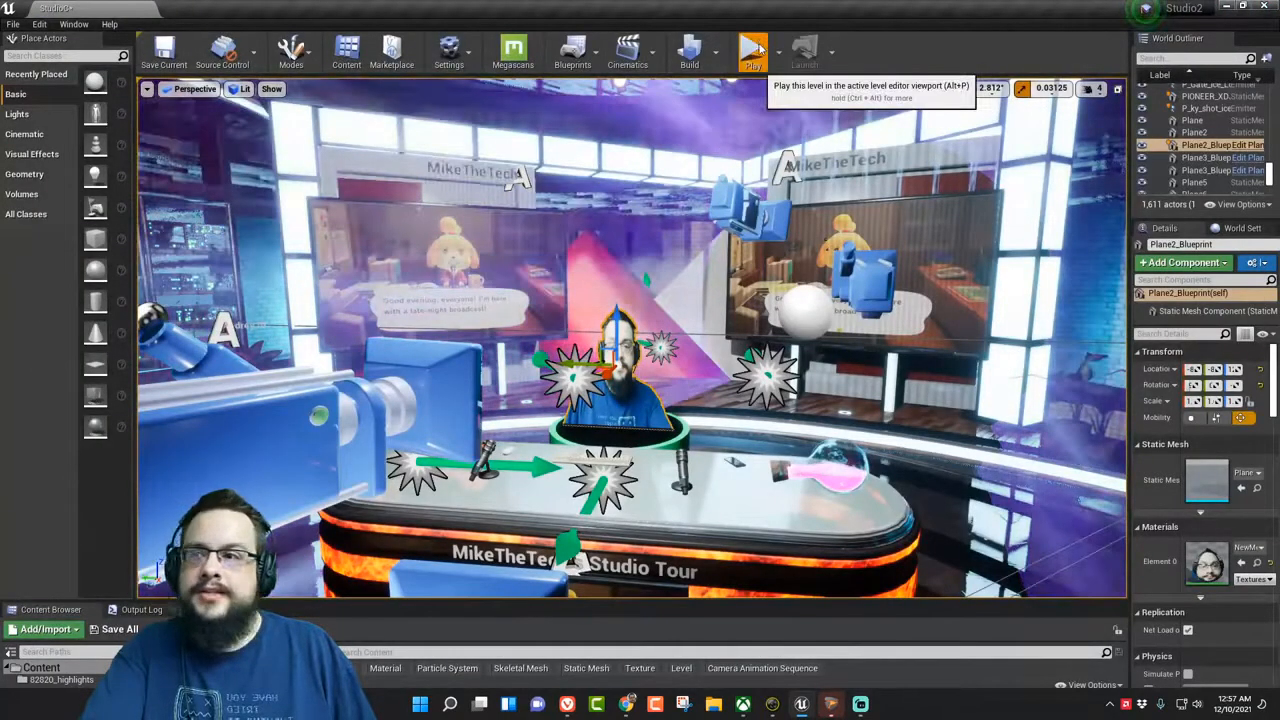
Run the studio level to preview the webcam and game screens live, then stop it
click(753, 50)
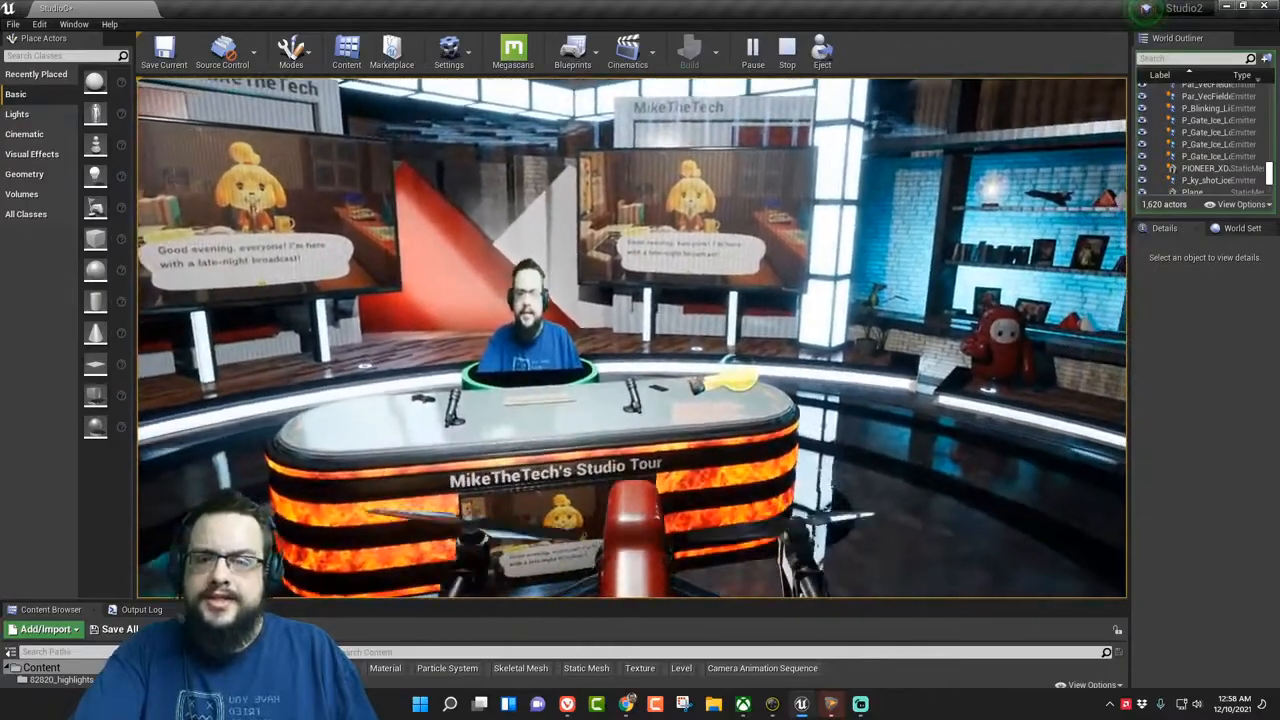
click(786, 47)
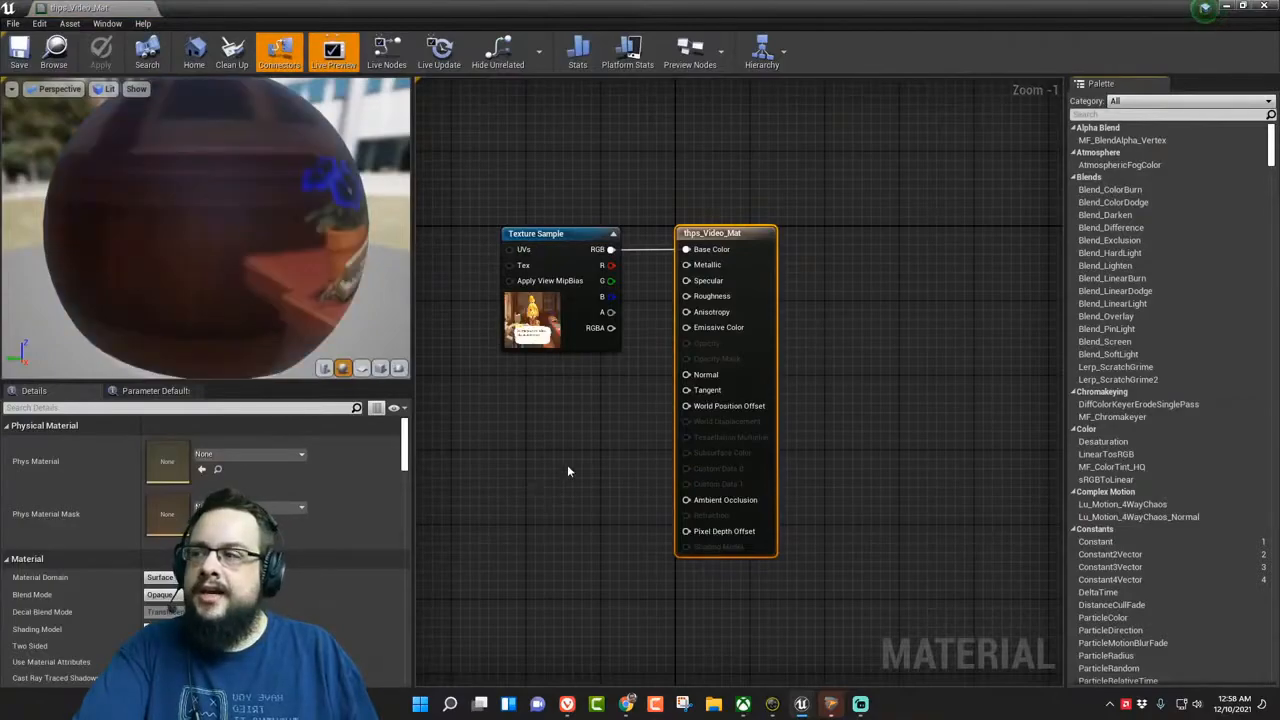
Open the thps media player asset that feeds thps_Video_Mat
click(560, 233)
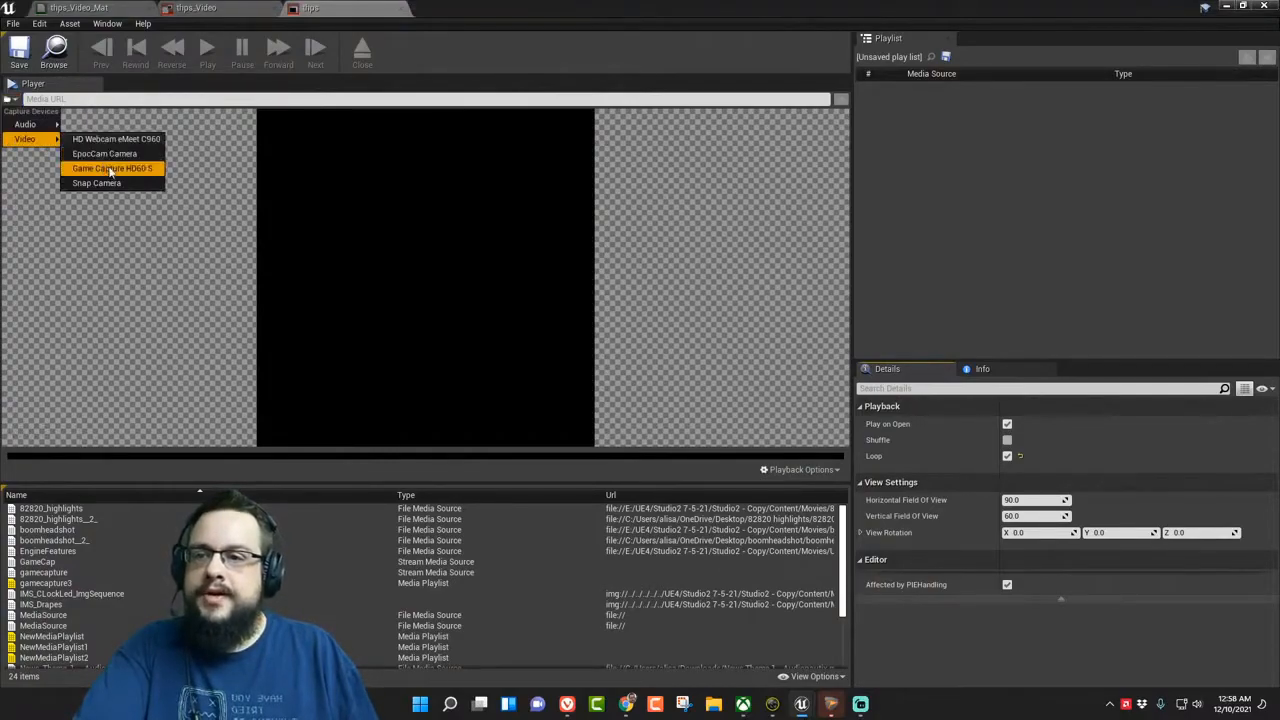
Load the Game Capture HD60 S video feed and bring up its playback options
click(112, 168)
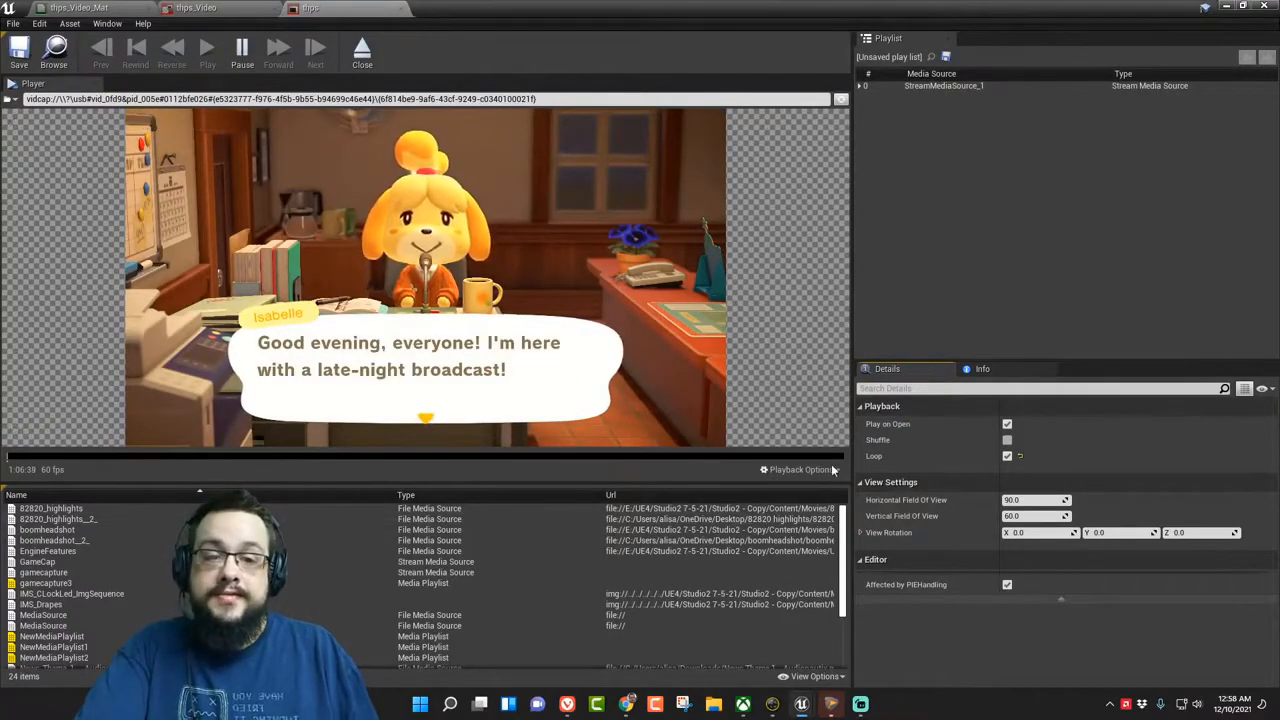
click(800, 469)
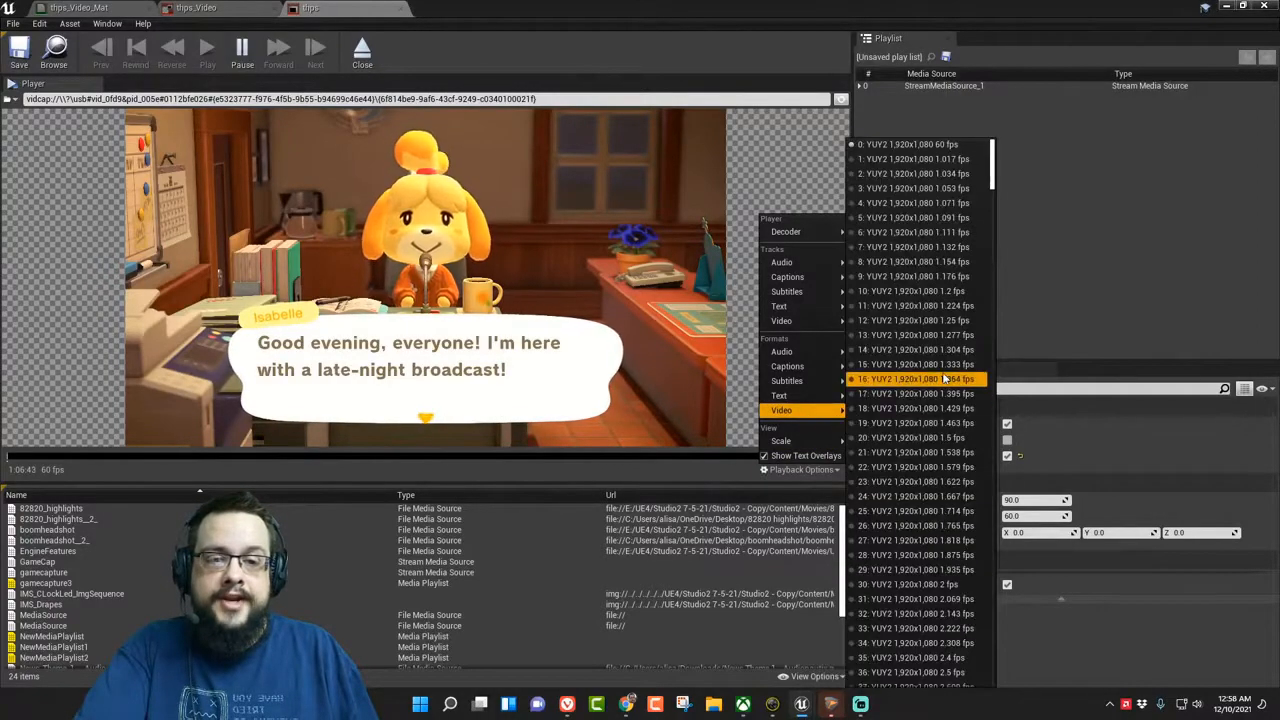
scroll(down, 3)
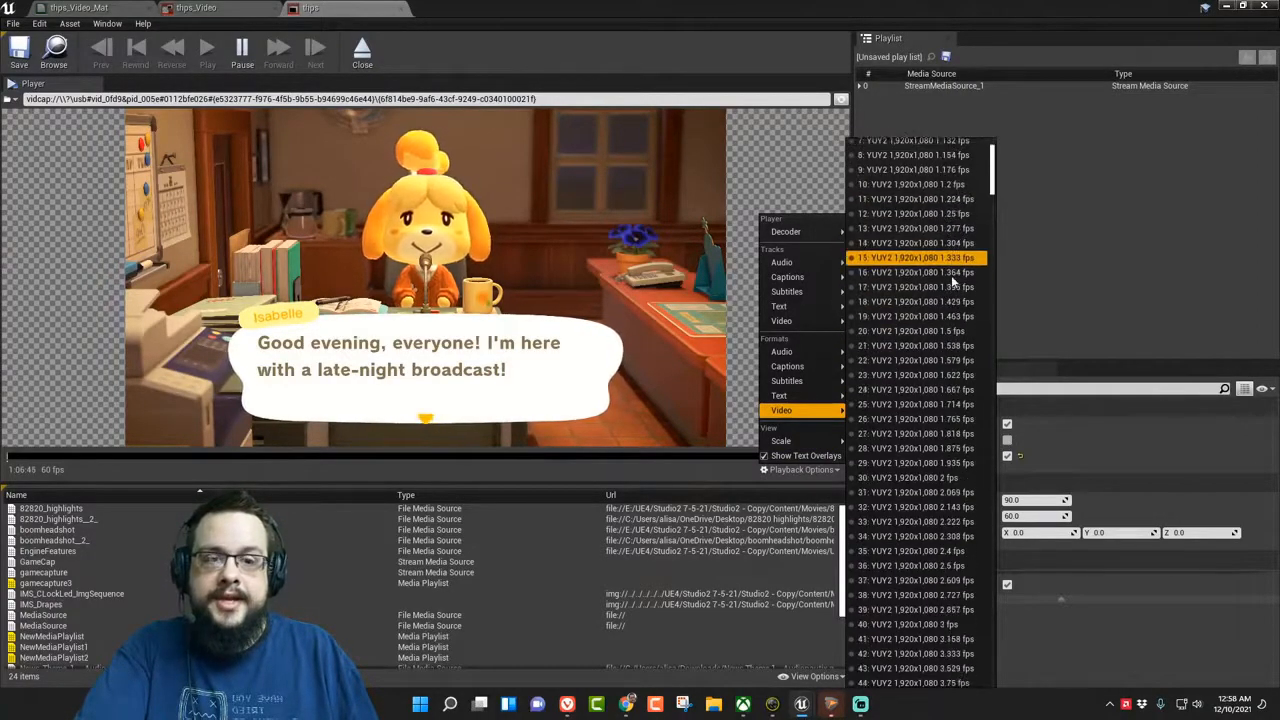
scroll(down, 3)
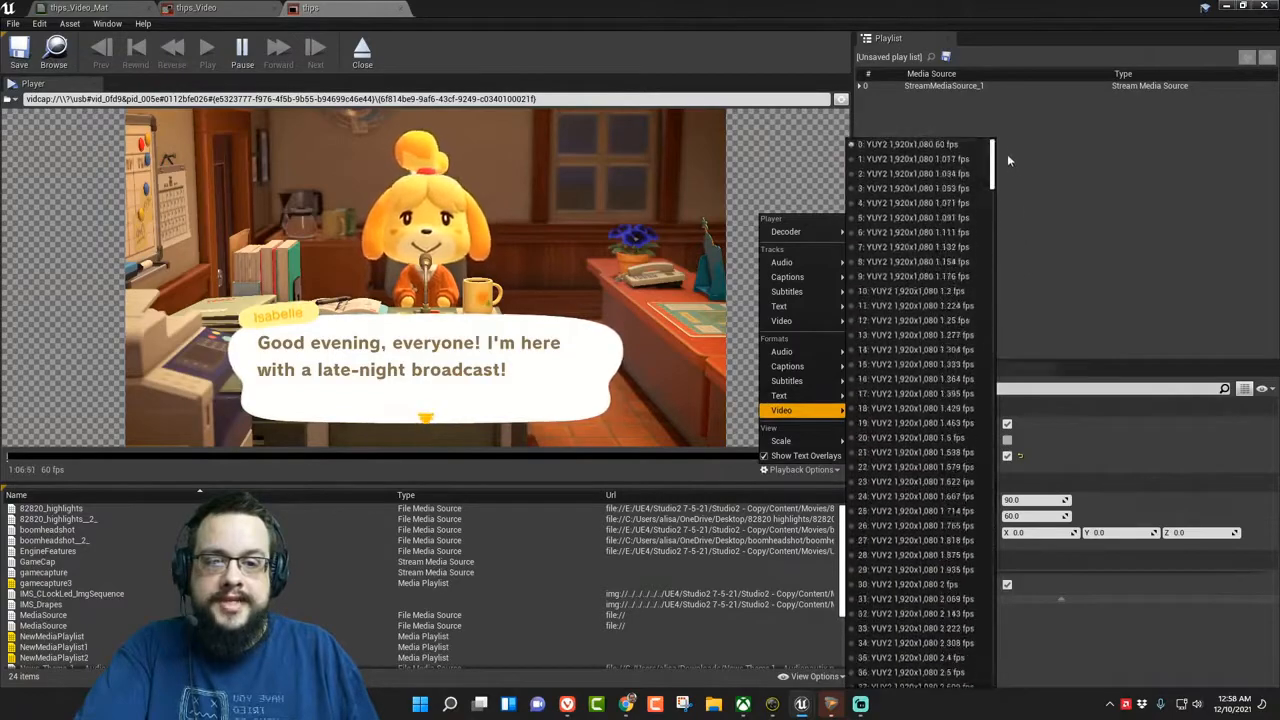
Switch off the feed's video track in Formats/Tracks and return to the studio level
click(910, 159)
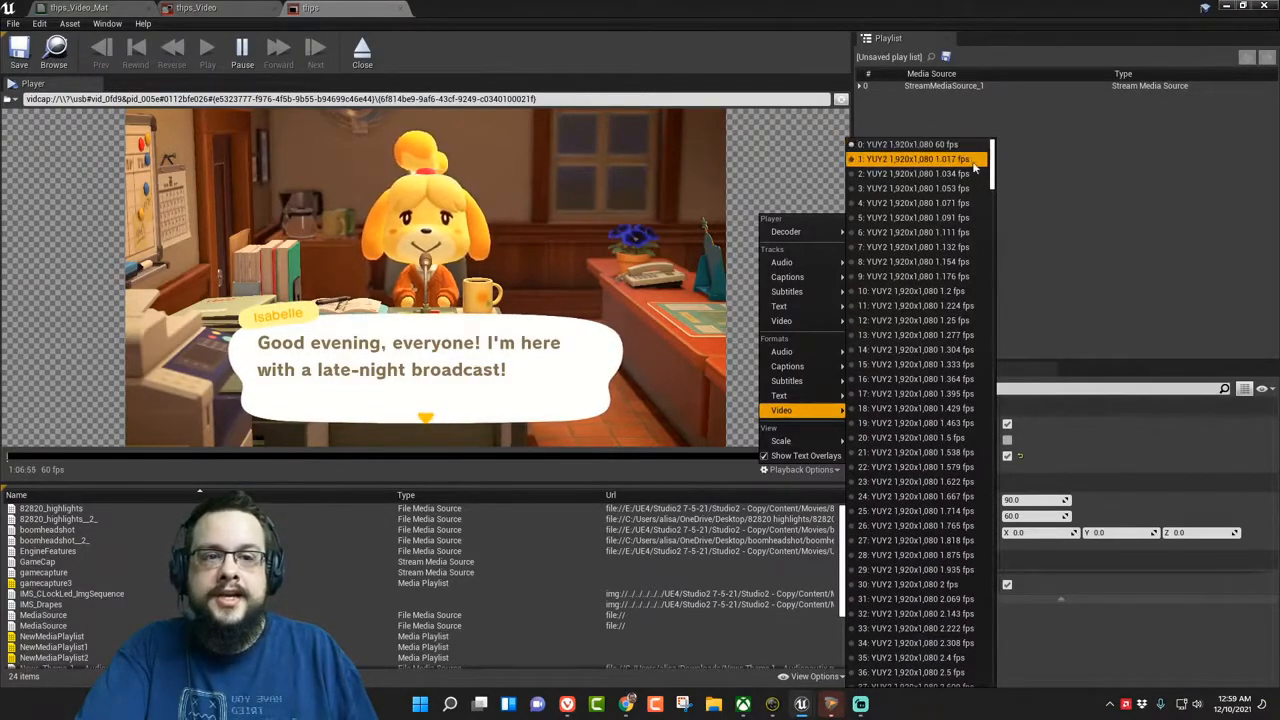
click(915, 144)
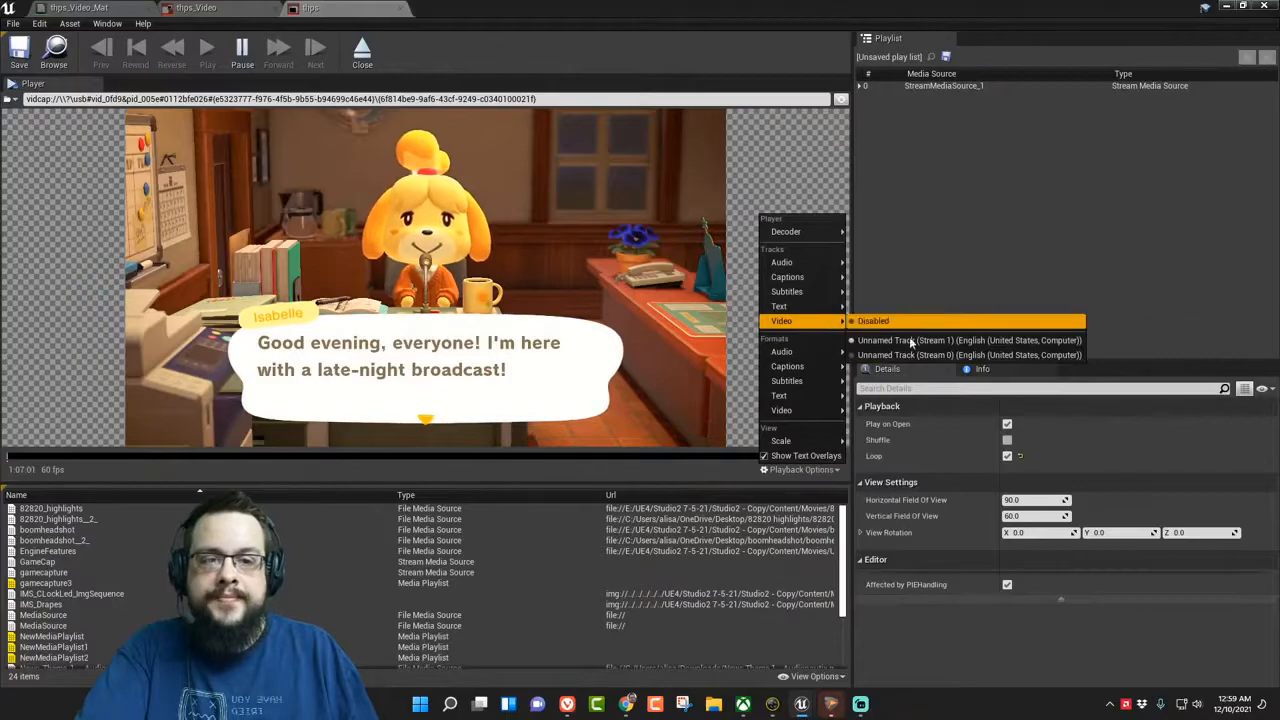
click(872, 320)
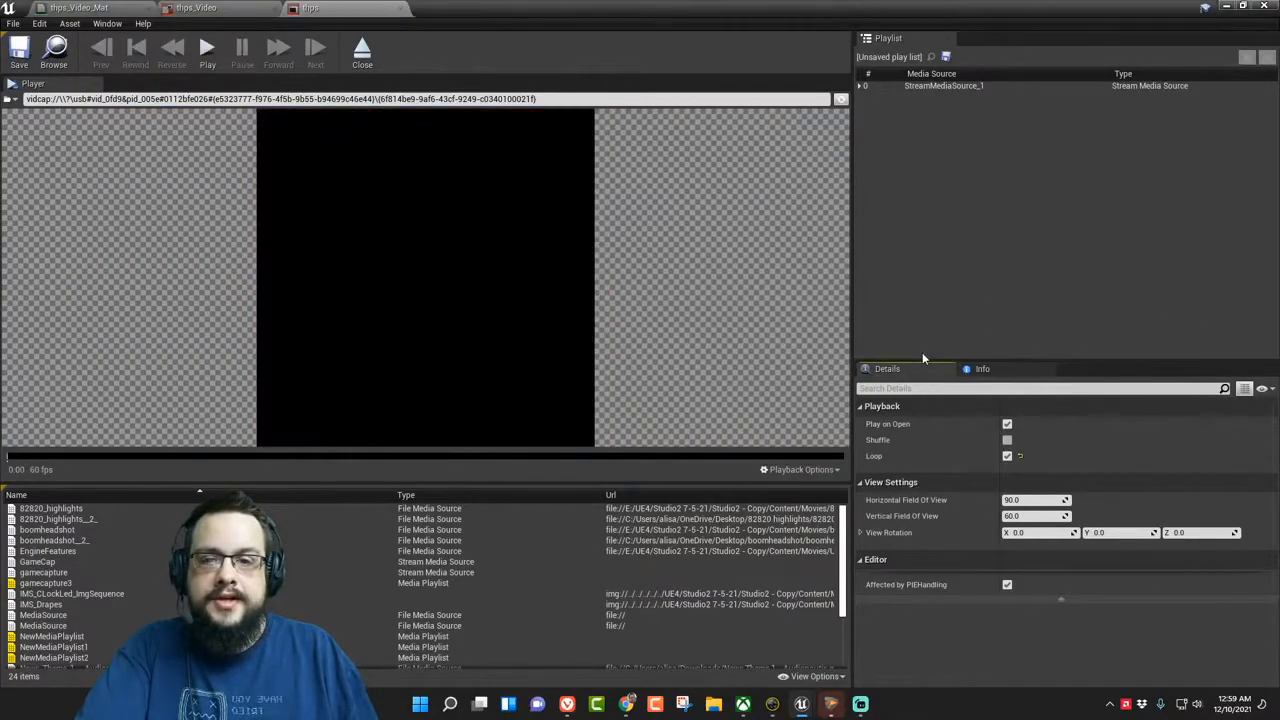
click(207, 47)
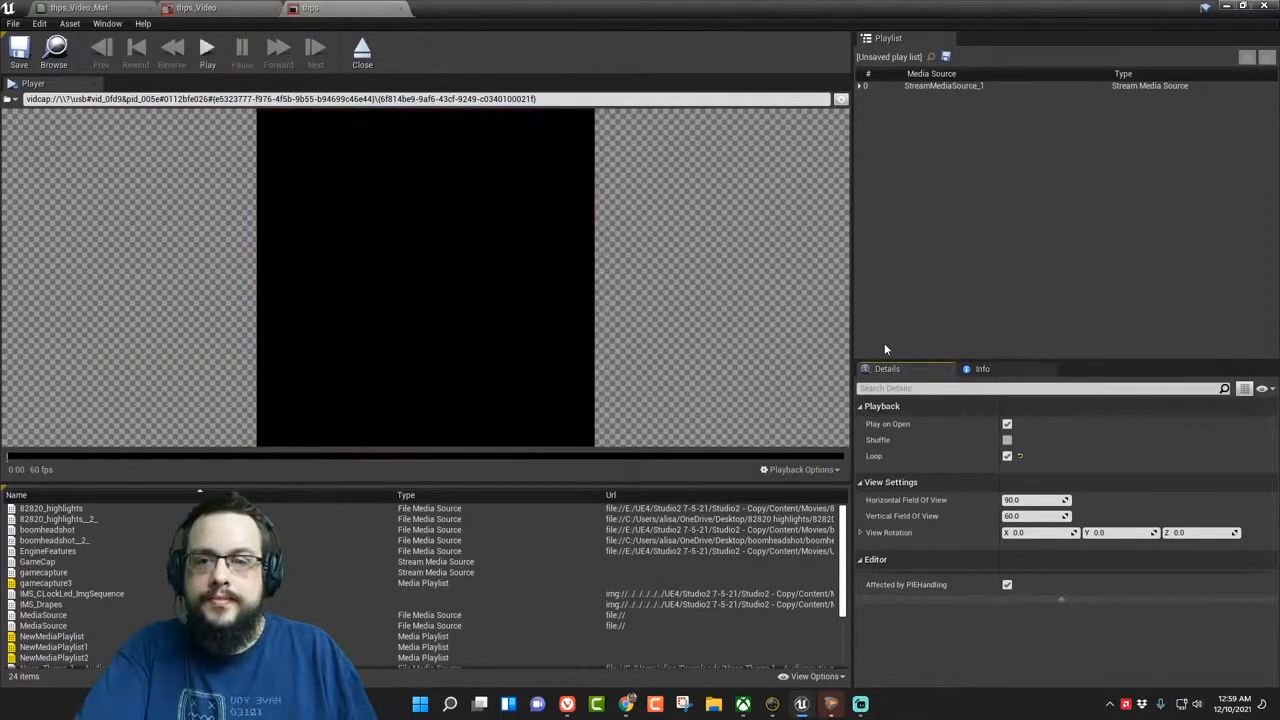
click(206, 47)
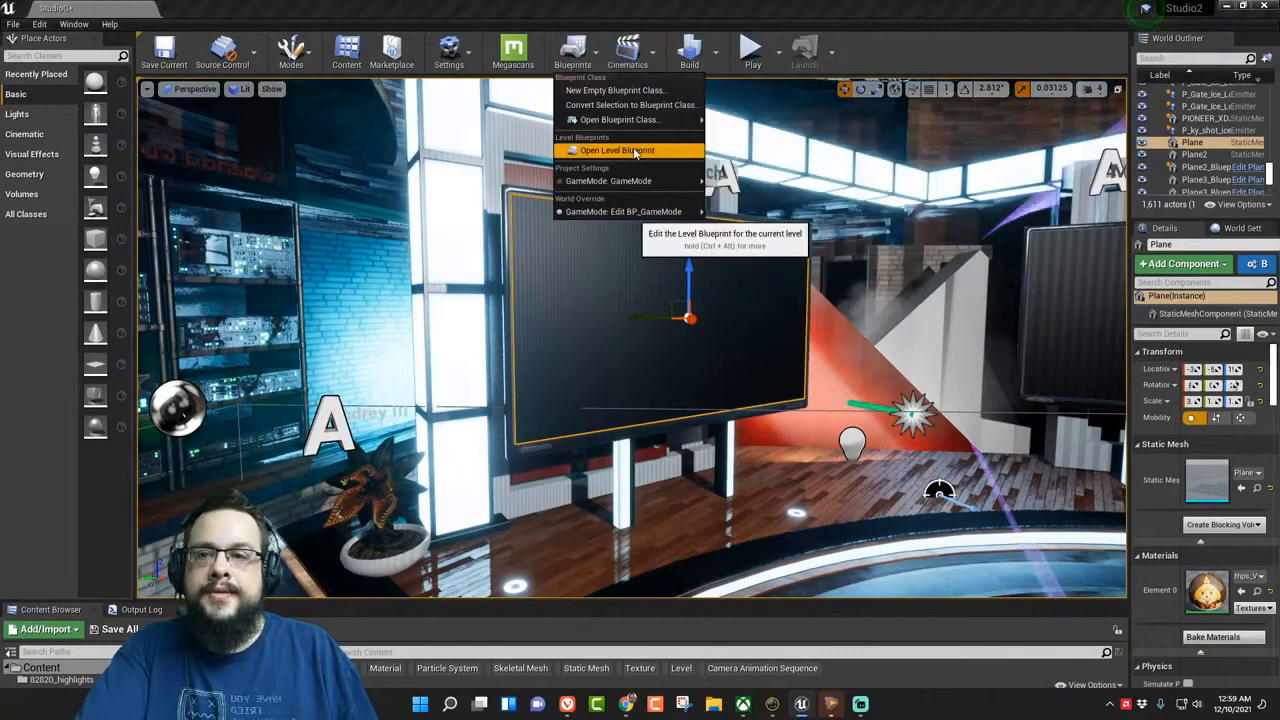
Open the studio's Level Blueprint from the Blueprints toolbar menu
click(617, 150)
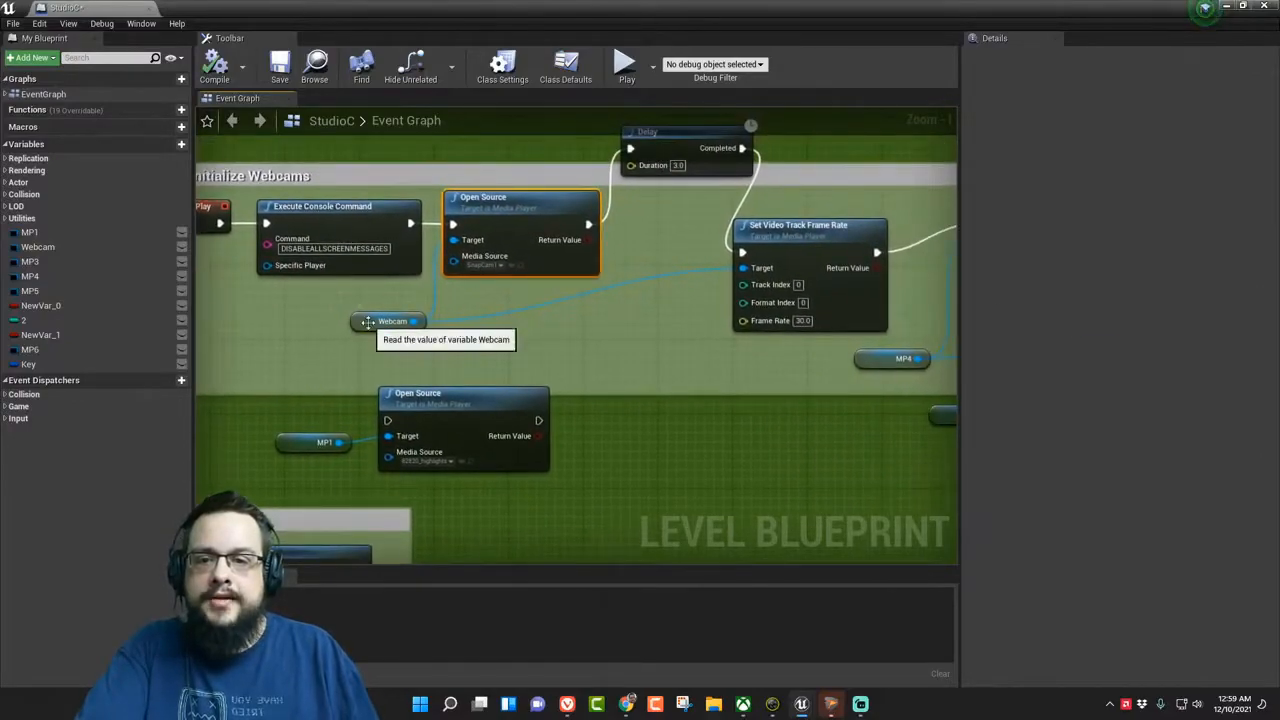
click(391, 321)
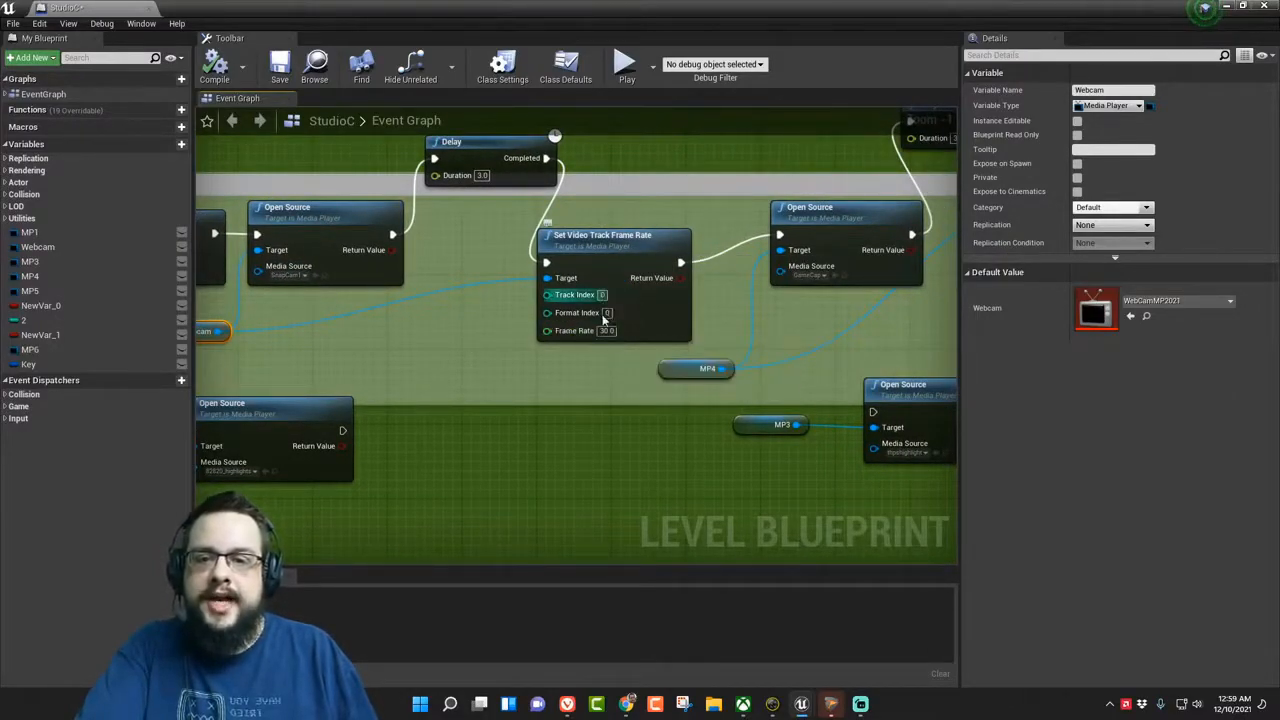
click(607, 331)
text(60)
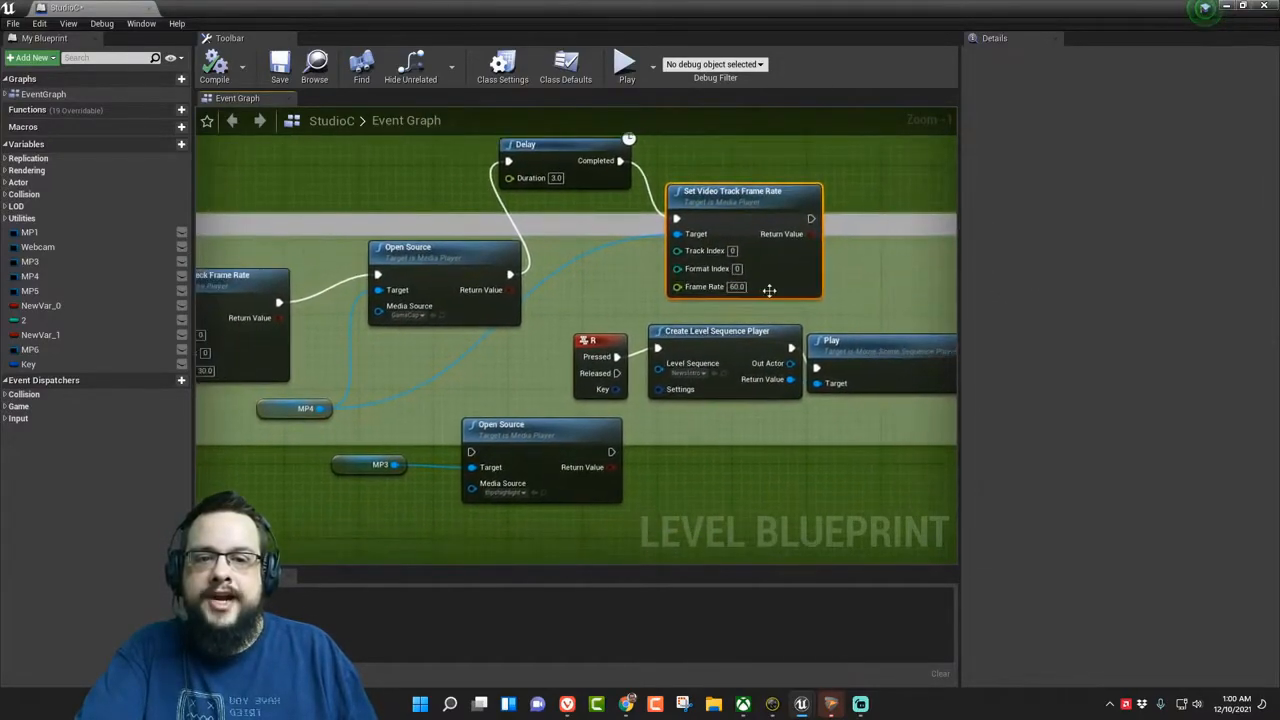
mouse_move(705, 250)
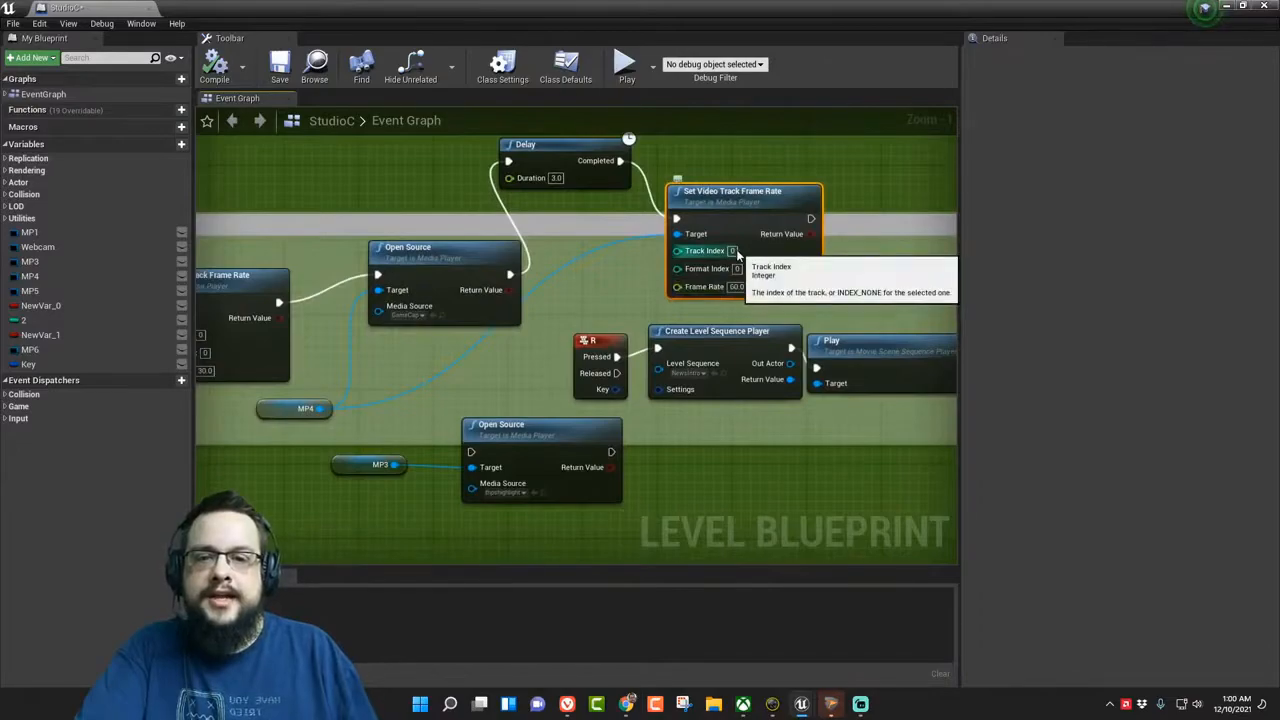